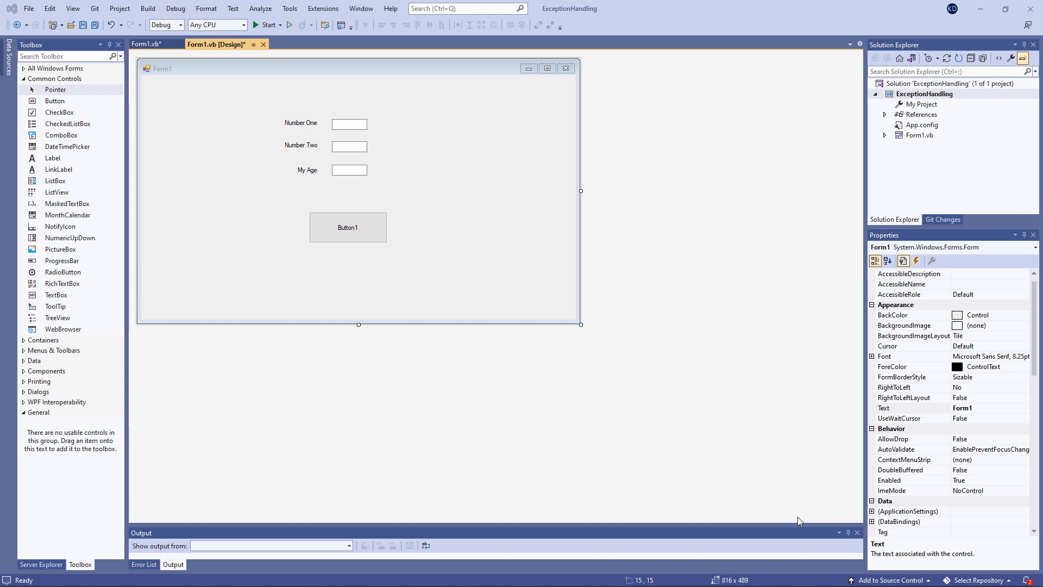
mouse_move(774, 485)
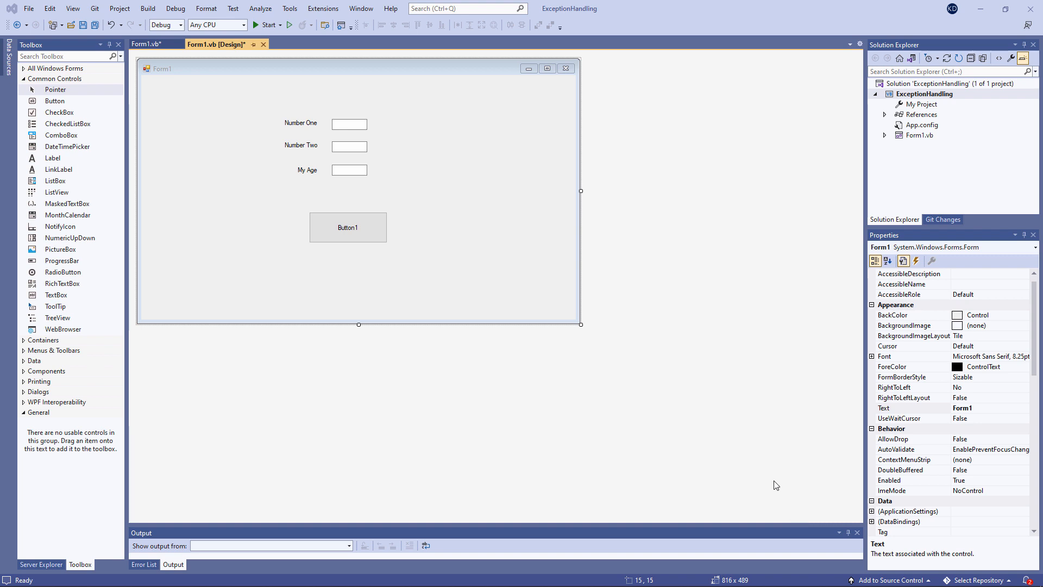
mouse_move(543, 272)
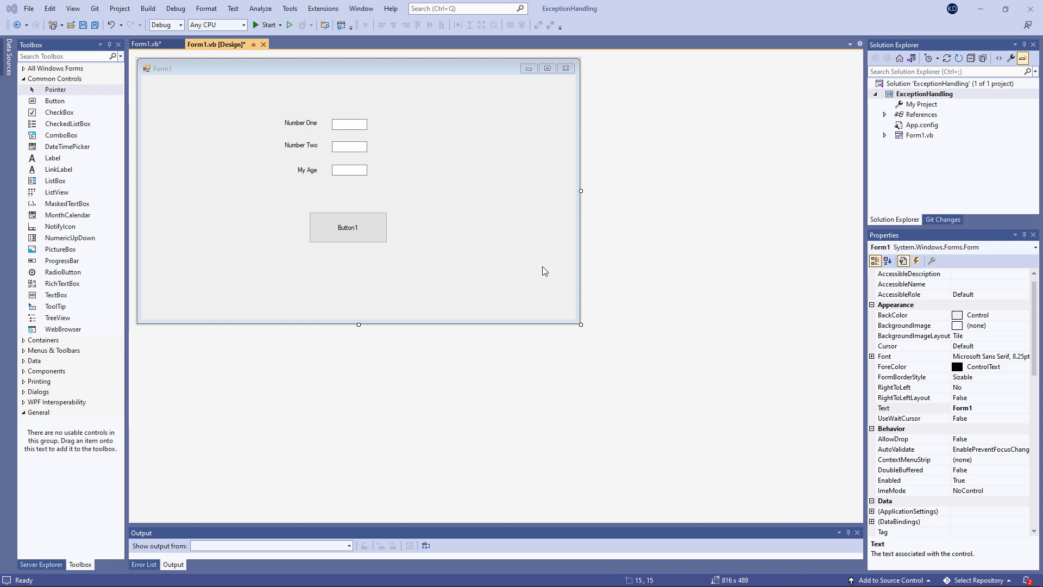
- Check the names of the Number One, Number Two and My Age boxes, then open Button1's click handler
click(349, 123)
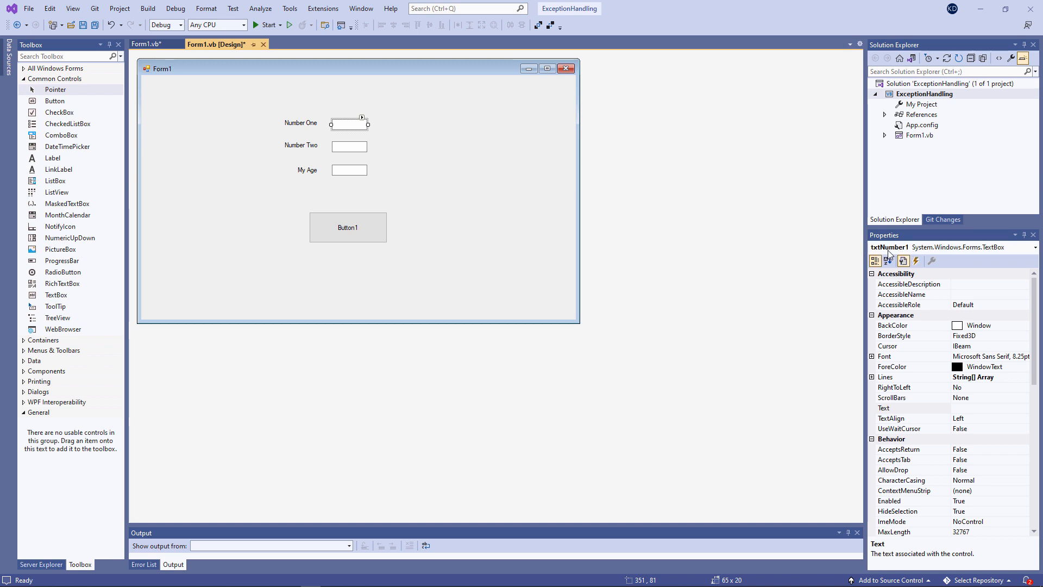
click(349, 146)
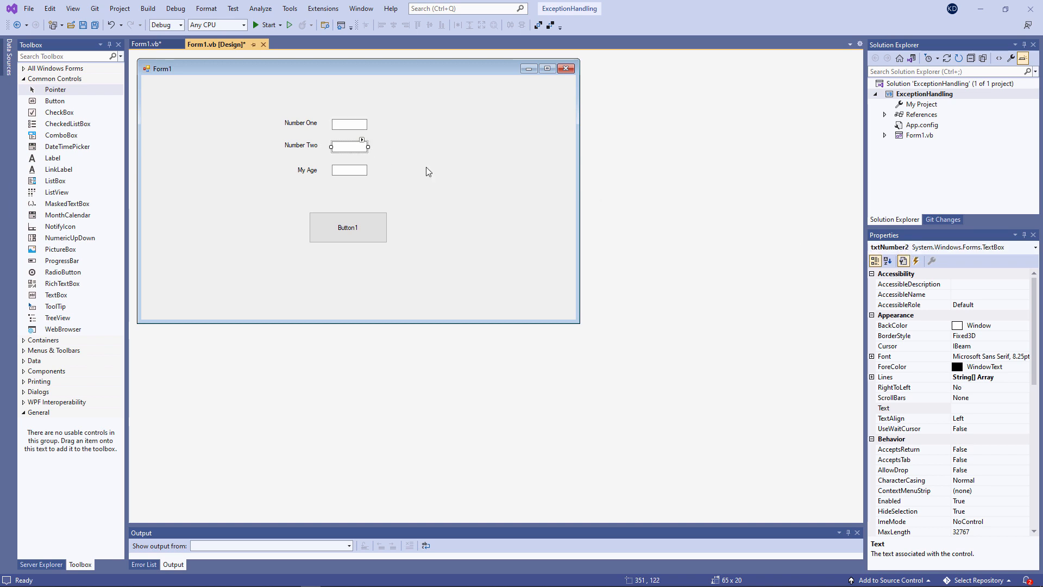
mouse_move(397, 182)
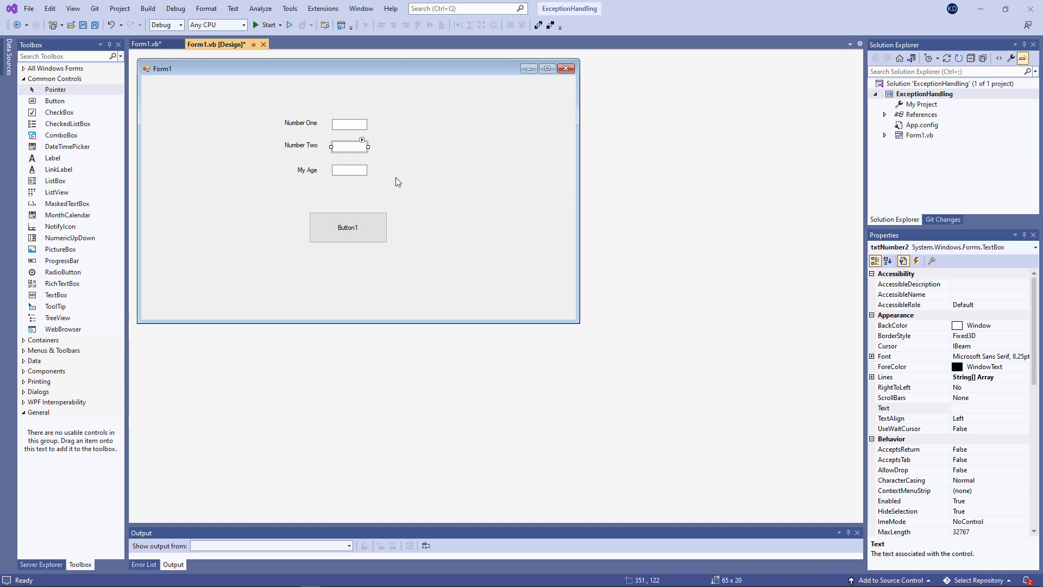
click(349, 170)
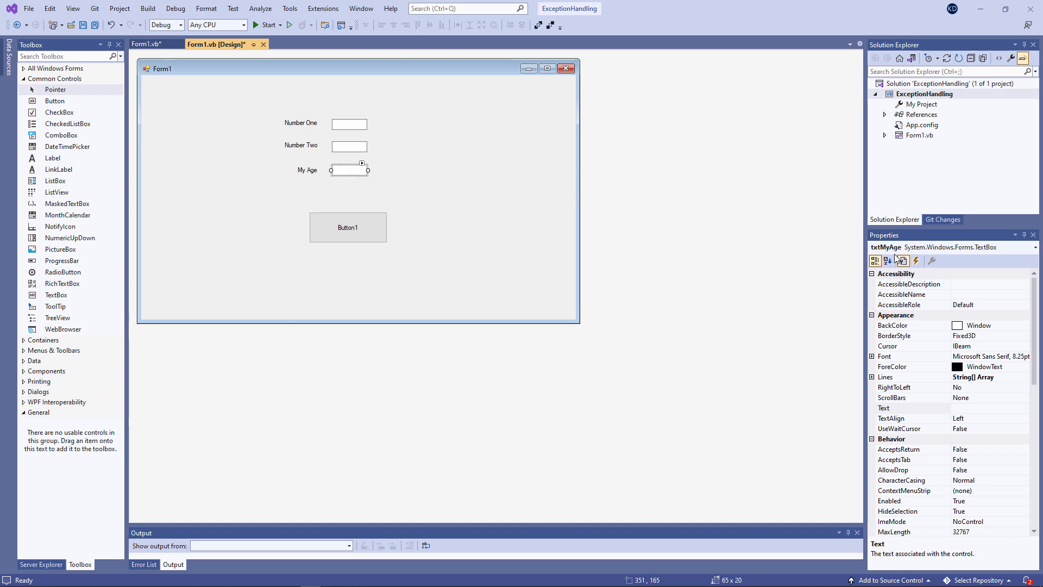
mouse_move(346, 227)
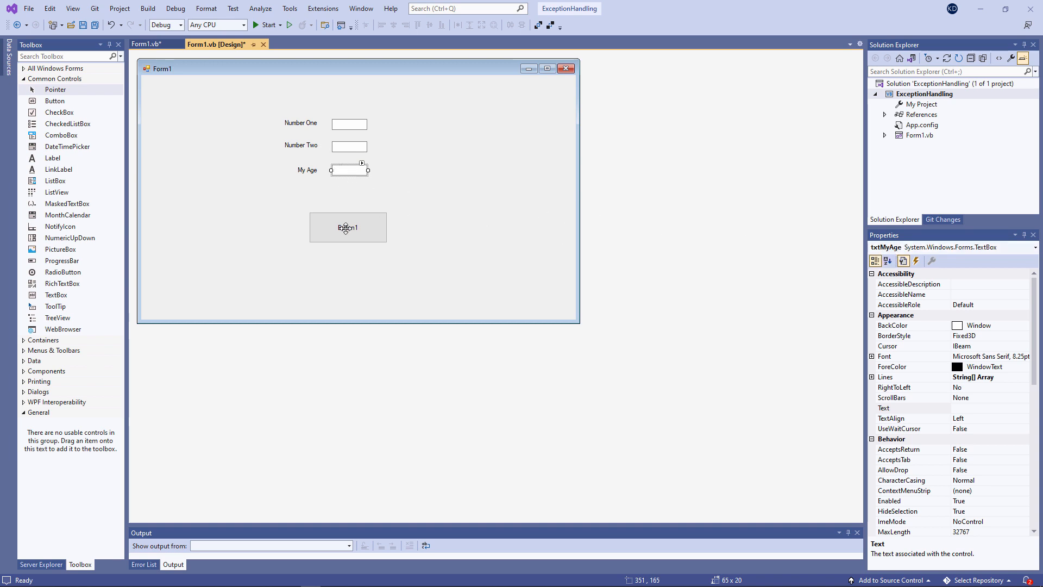
click(348, 227)
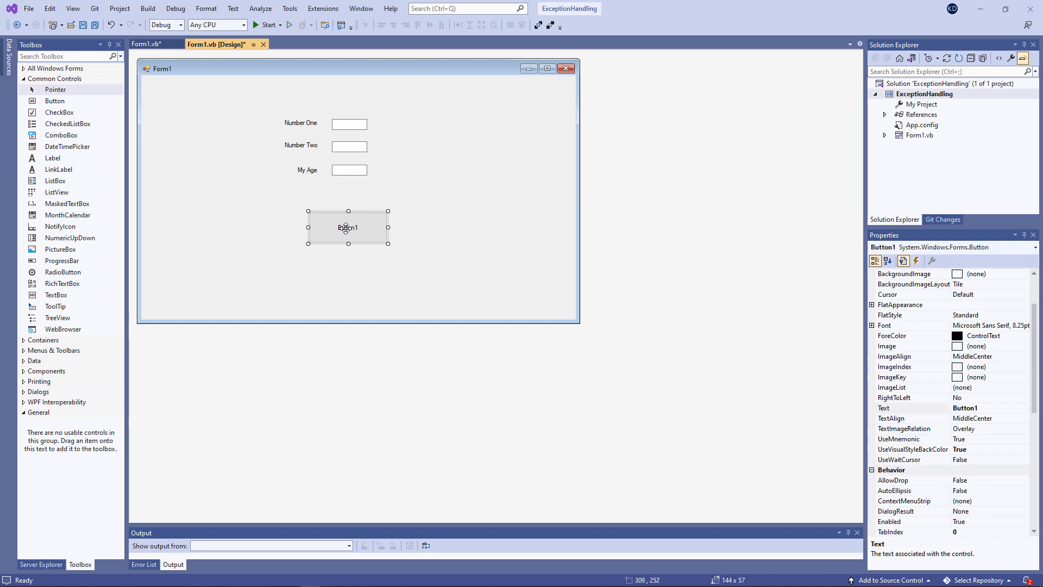
double_click(346, 227)
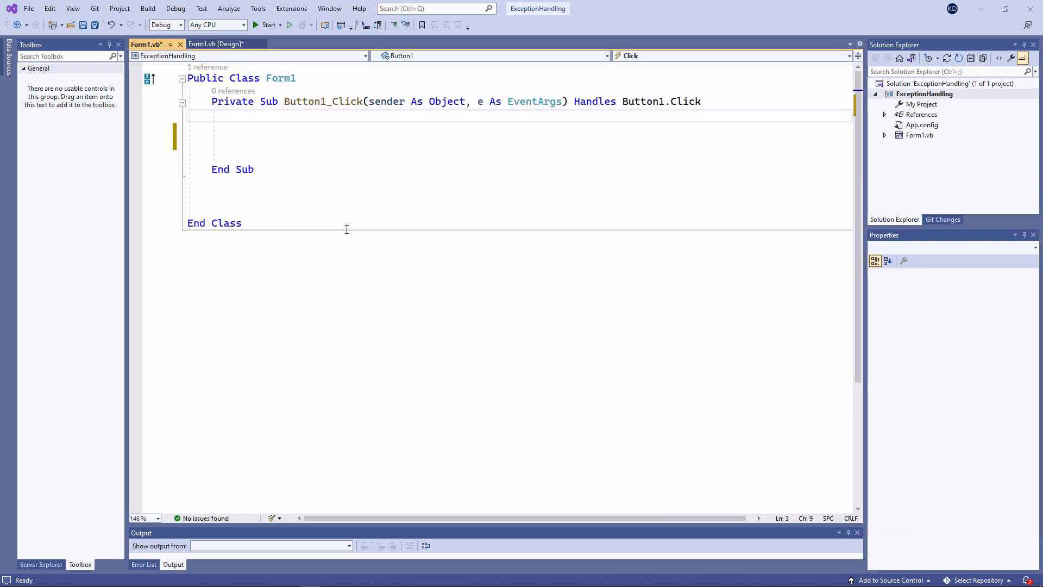
- Declare x, y, z As Integer, read txtNumber1 and txtNumber2, set z = x / y and MsgBox(z)
text(Dim x As Integer)
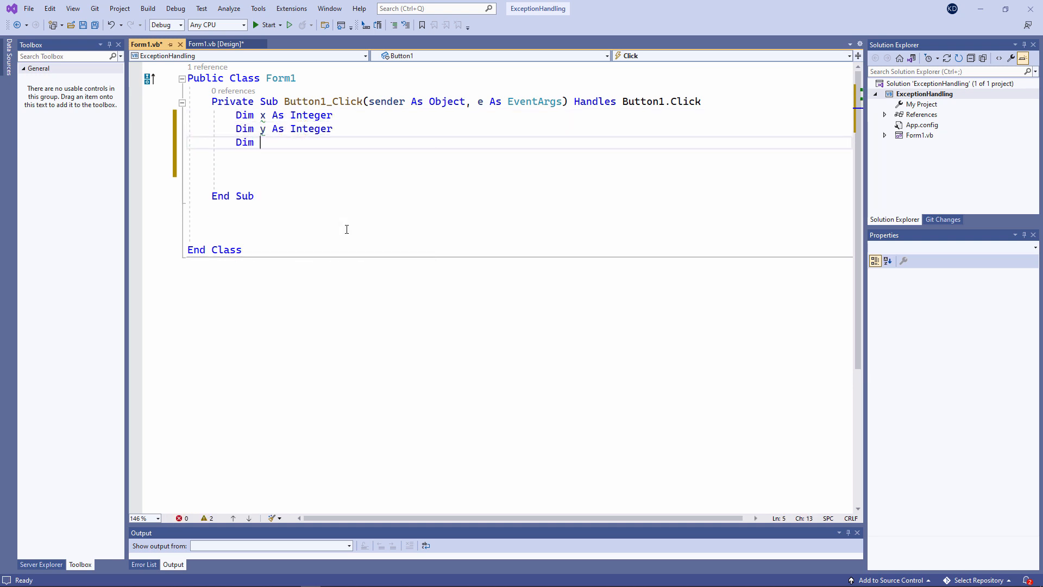
text(z As Integer)
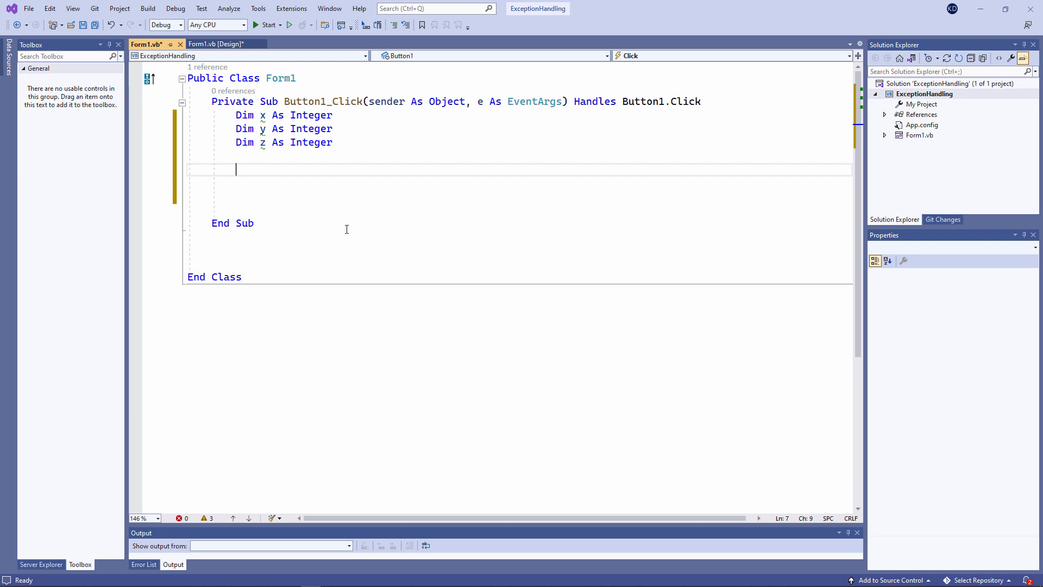
text(x = Me.txtNumber1.text)
click(520, 183)
text(y = Me.txtNumber2.Text)
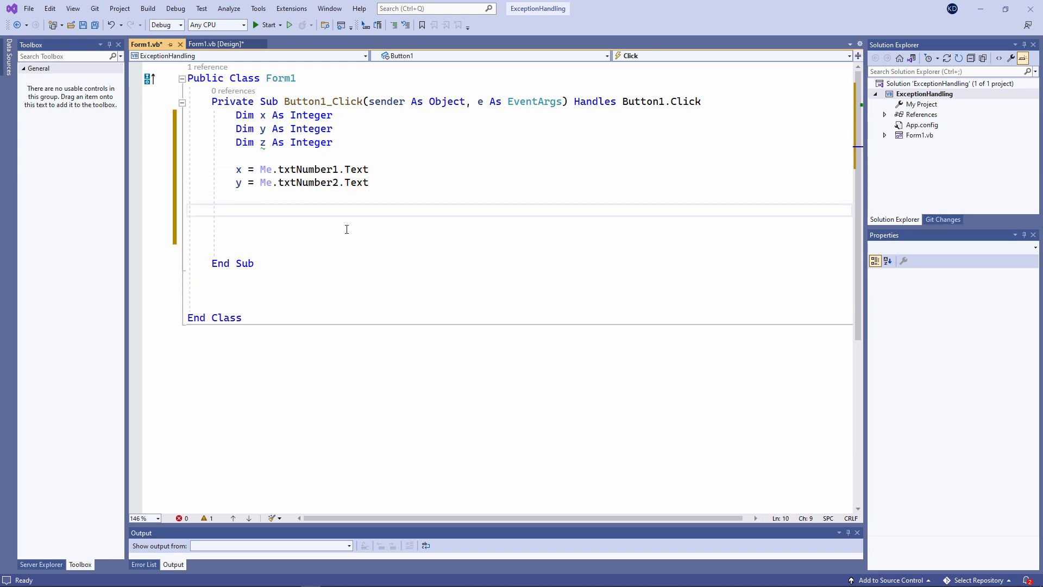
text(z = x / y)
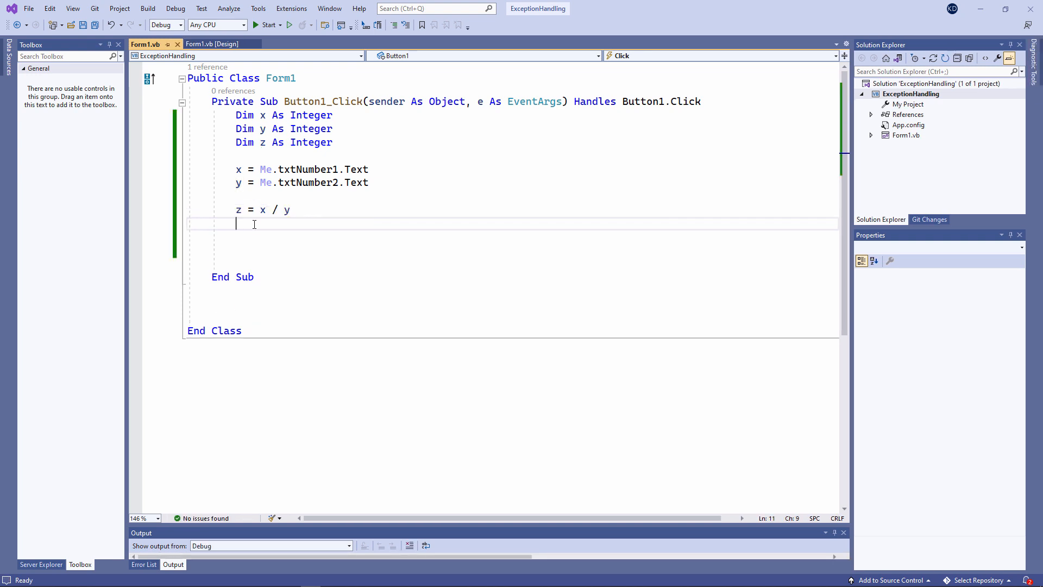
text(MsgBox(z))
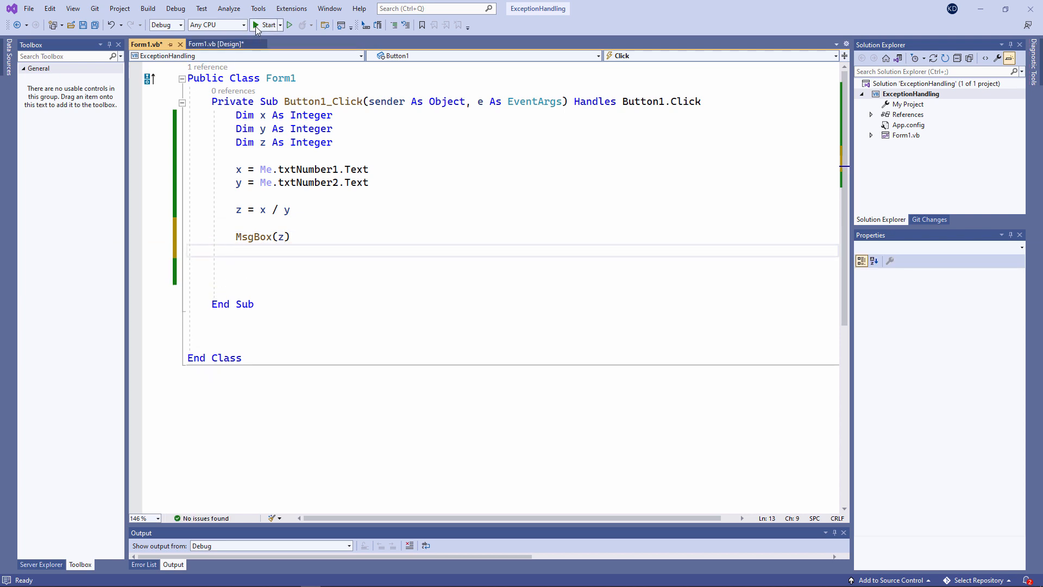
- Run the form with 8, 2 and 60 and confirm the division result of 4
click(265, 25)
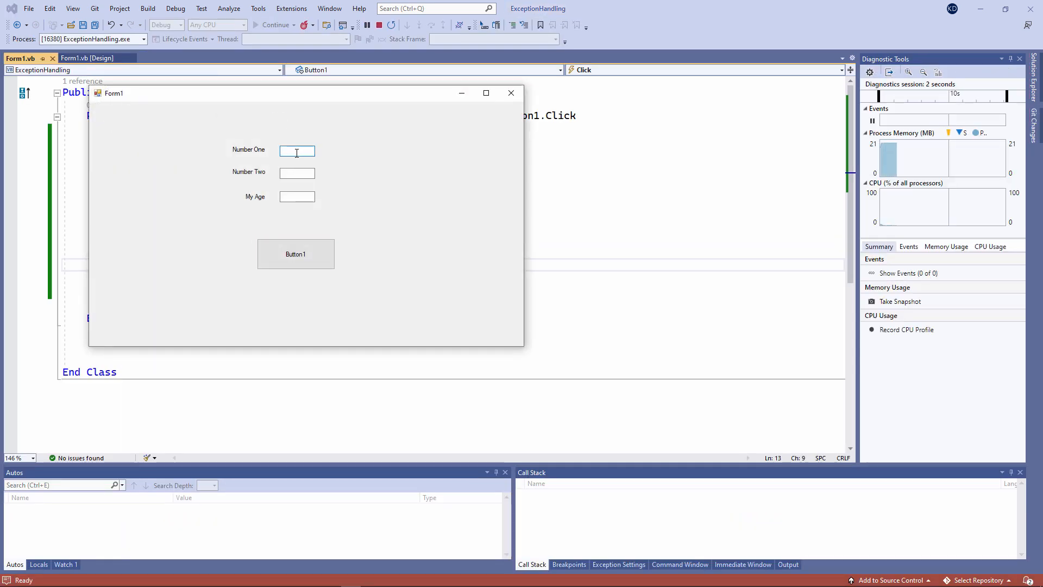
text(6)
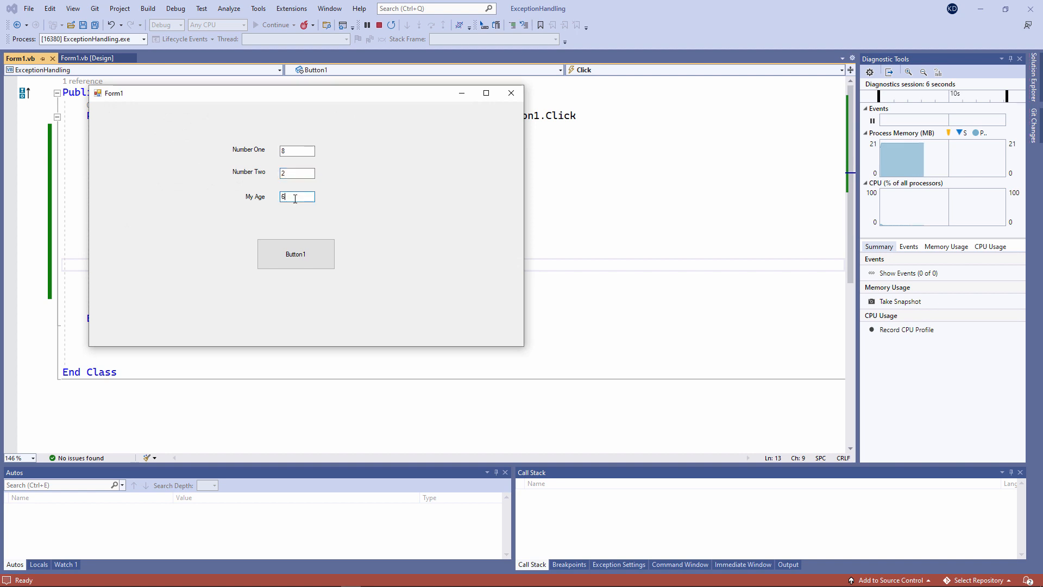
click(296, 253)
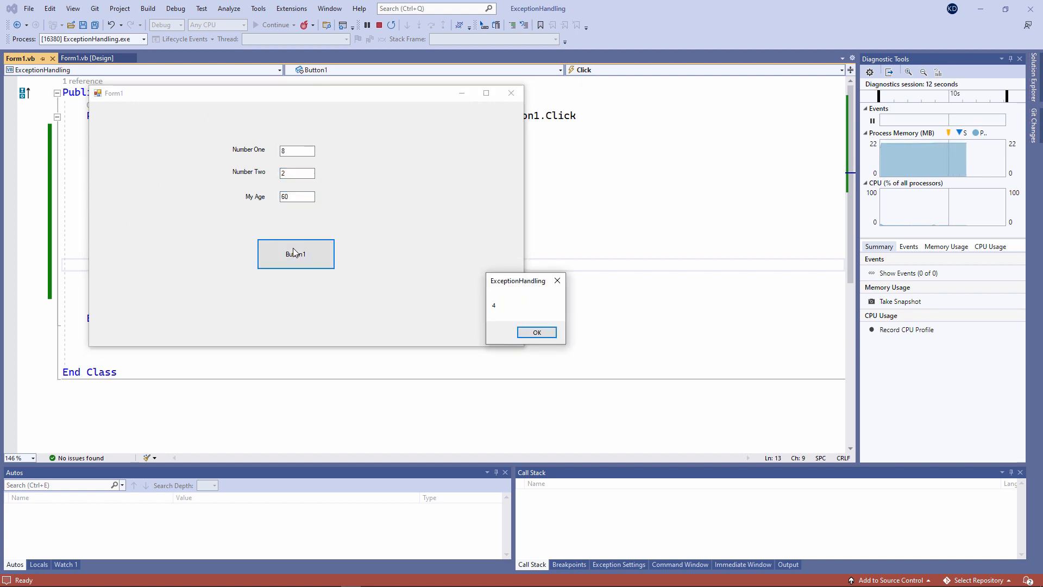
click(535, 333)
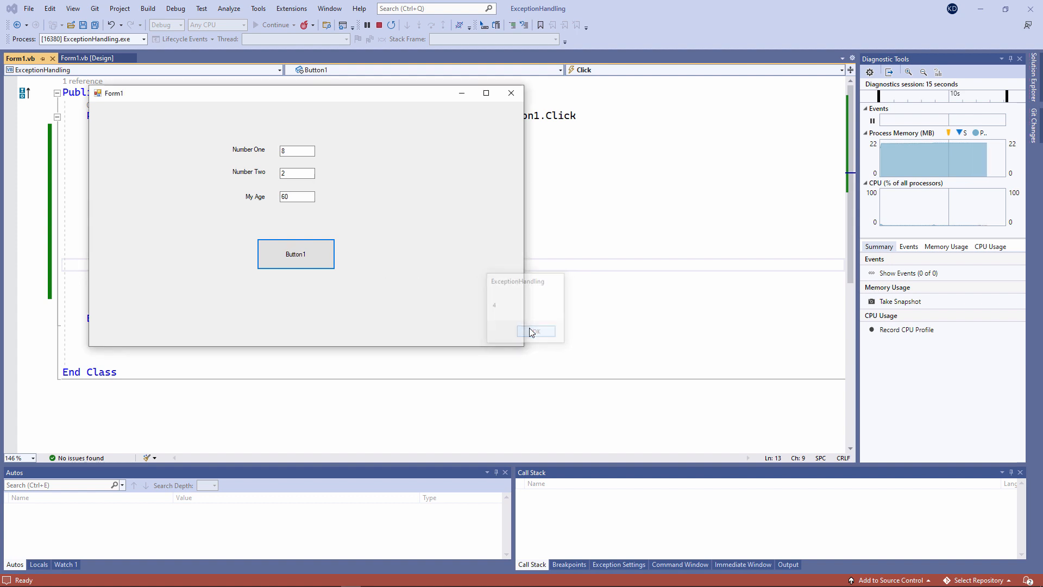
- Change Number Two to 0 and run the calculation with a zero divisor
click(536, 331)
text(0)
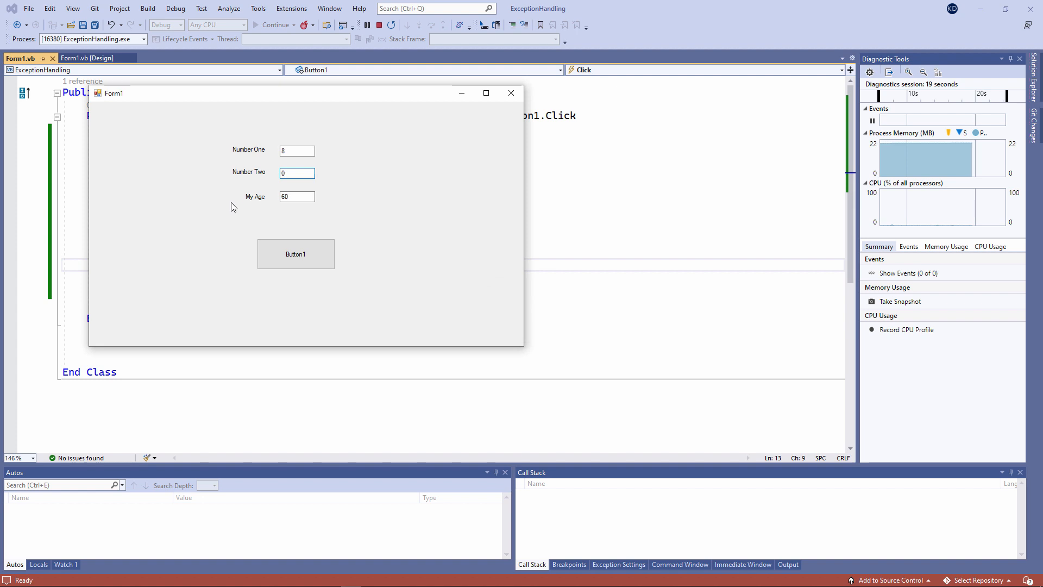
click(296, 254)
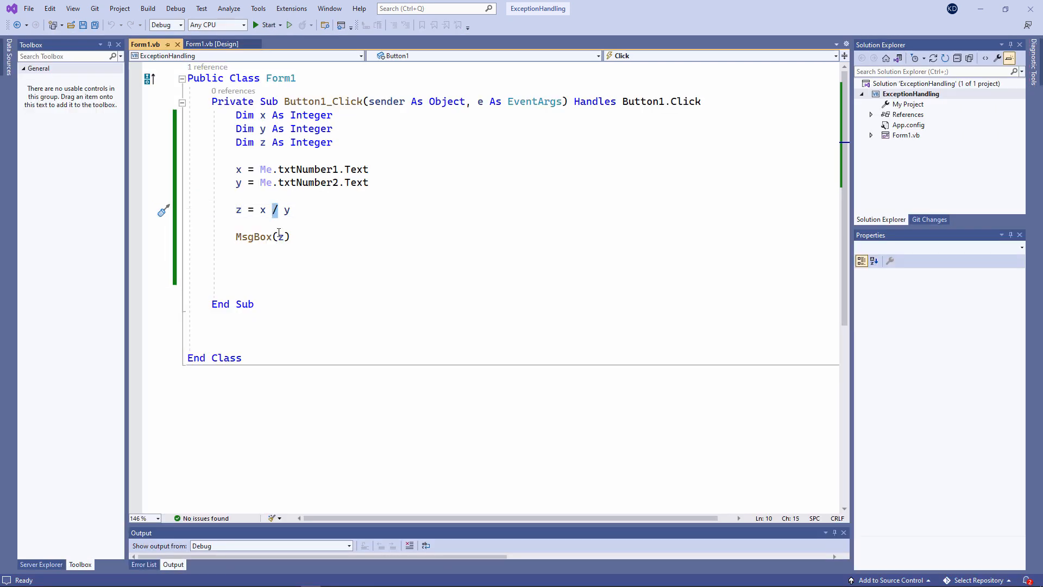
- Switch z = x / y to integer division z = x \ y and relaunch the form to enter values
text(\)
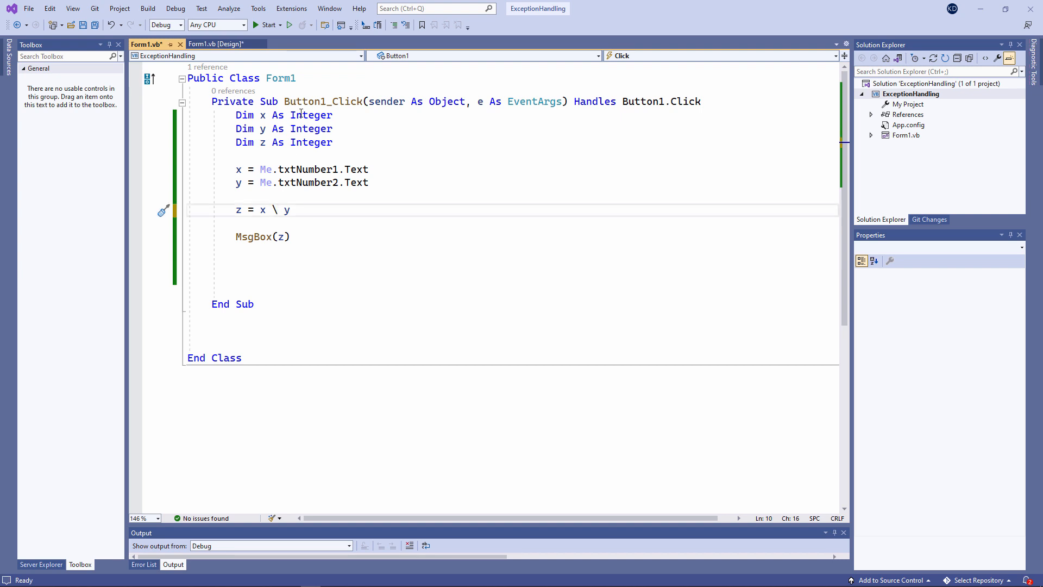
click(270, 25)
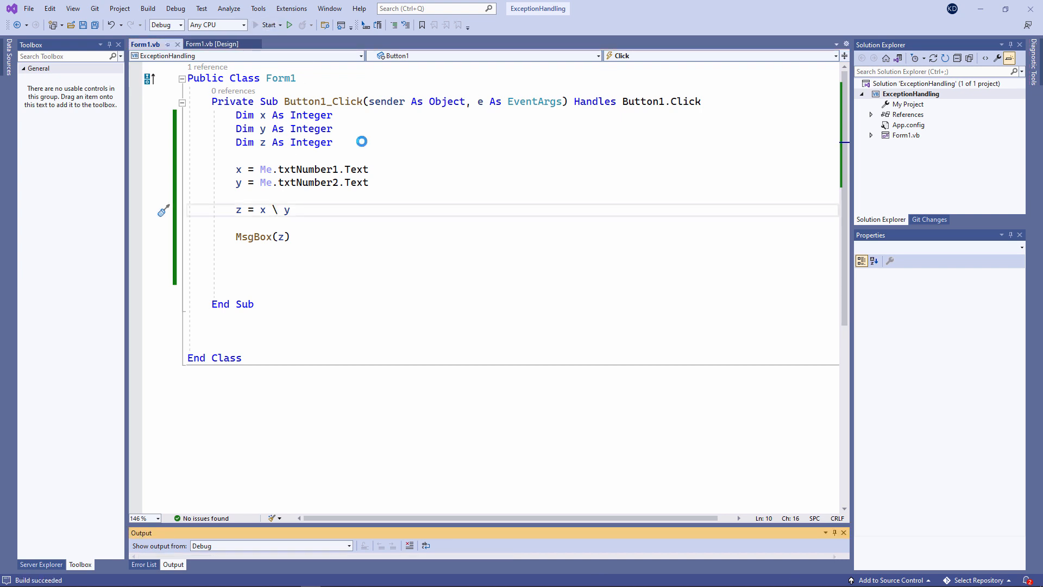
click(265, 25)
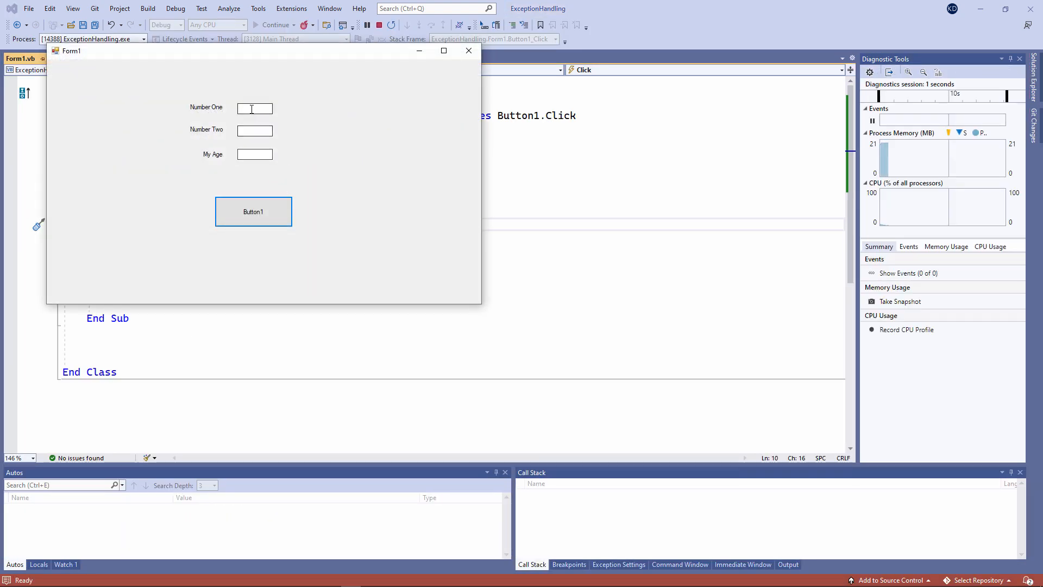
click(253, 212)
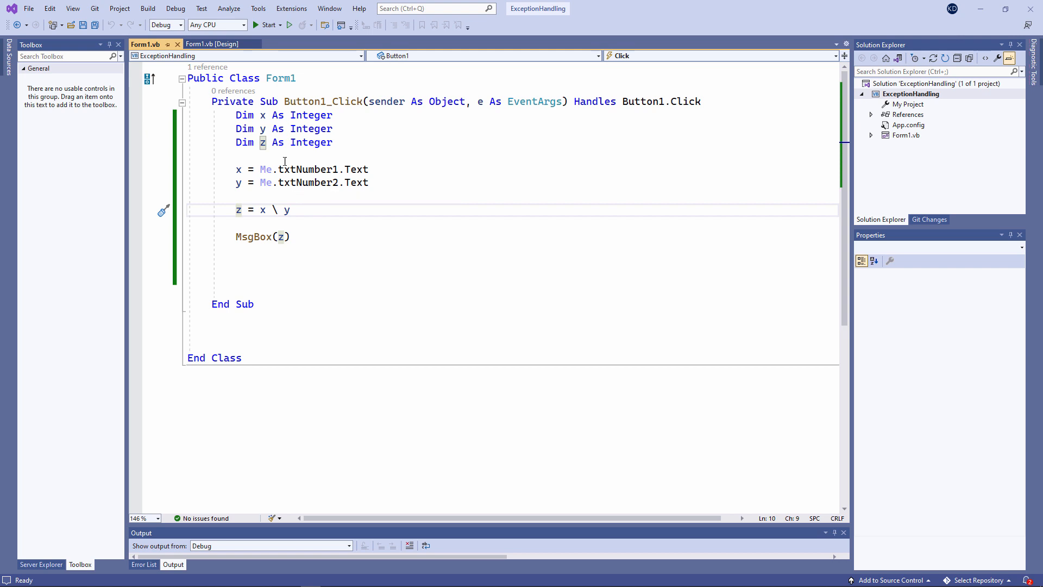
- Declare iMyAge As Integer, assign it from Me.txtMyAge.Text and show it with MsgBox(iMyAge)
text(Dim iMyAge As Integer)
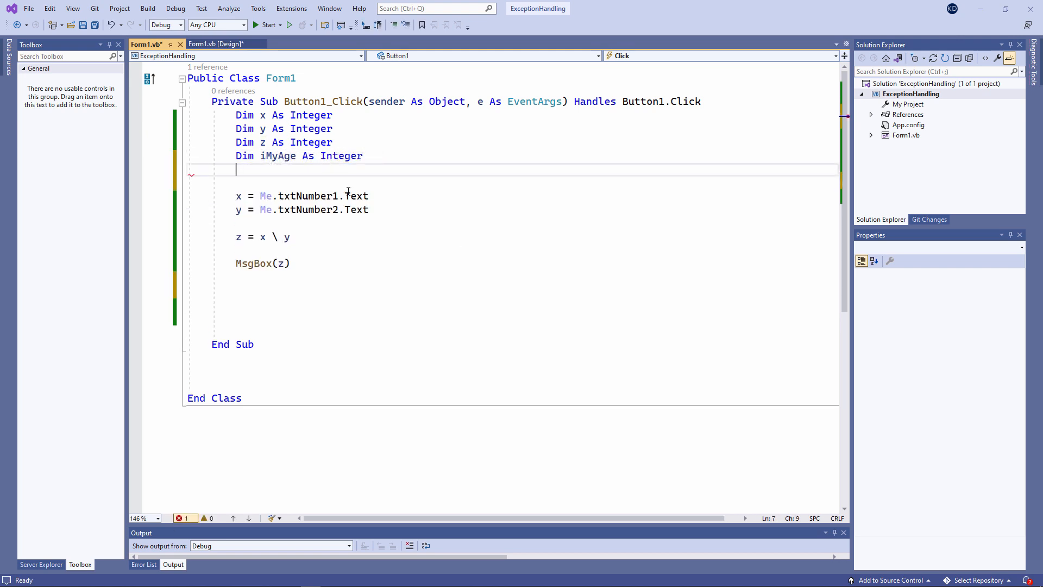
text(iMyAge = Me.txt)
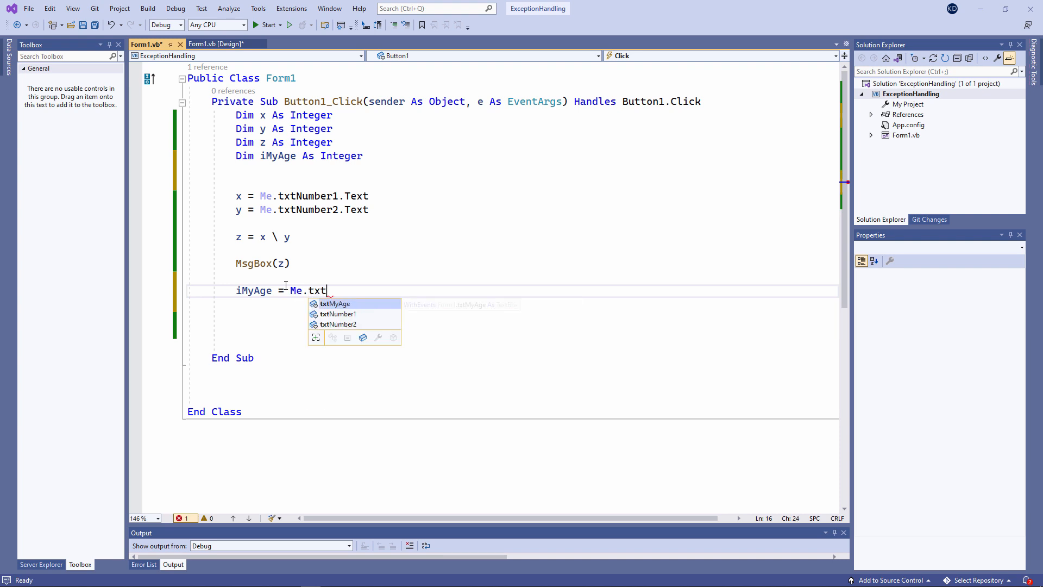
text(MyAge.Text)
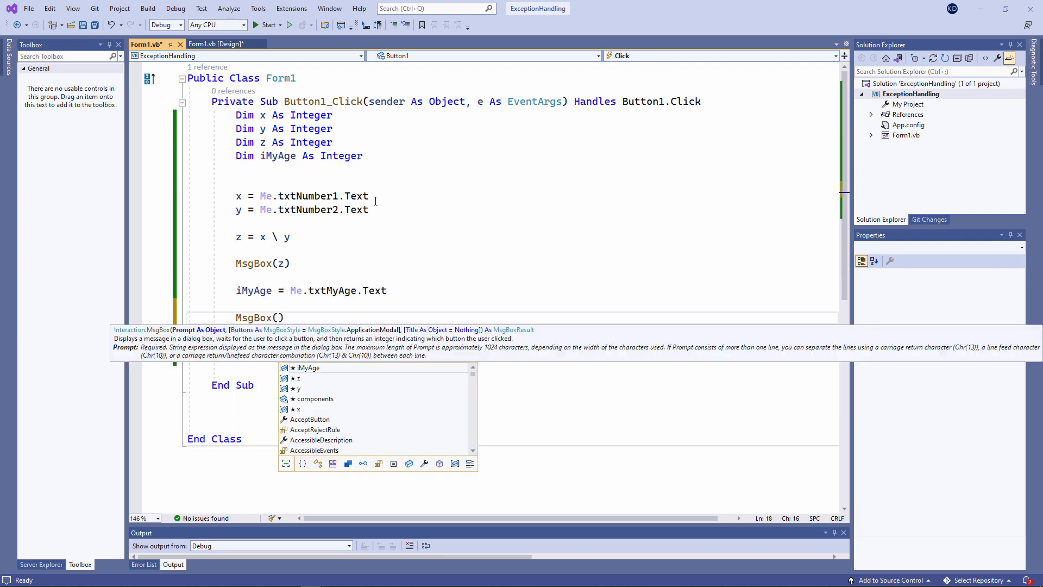
text(iMyAge)
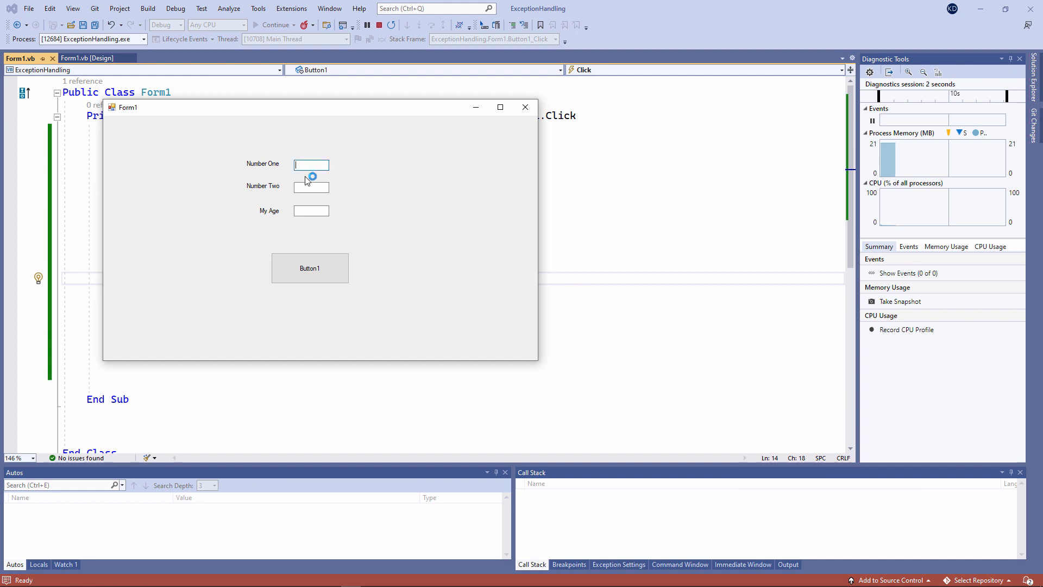
- Enter 8, 4 and 60, run the handler and confirm the result of 2
text(4)
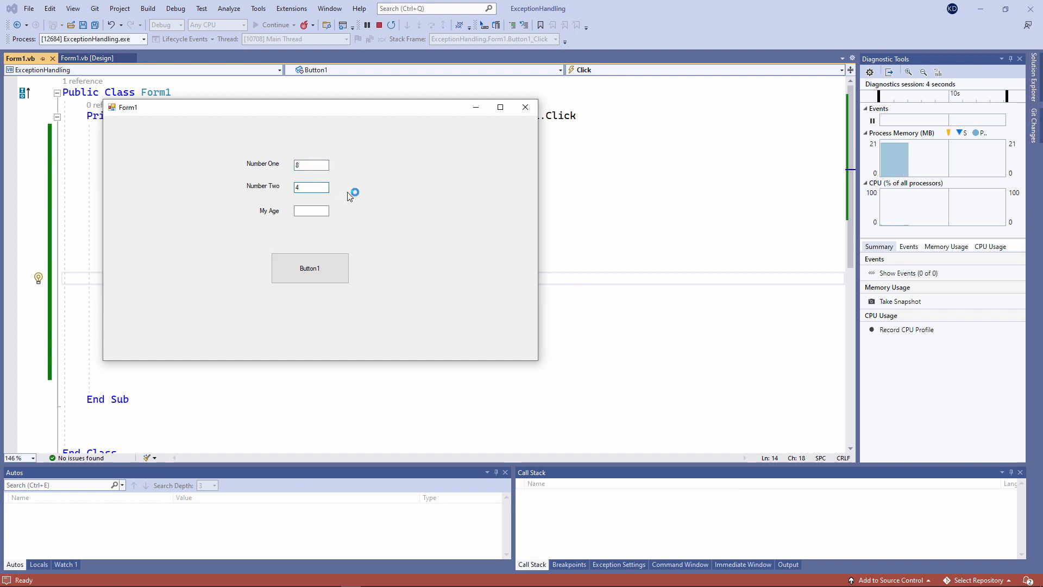
click(311, 210)
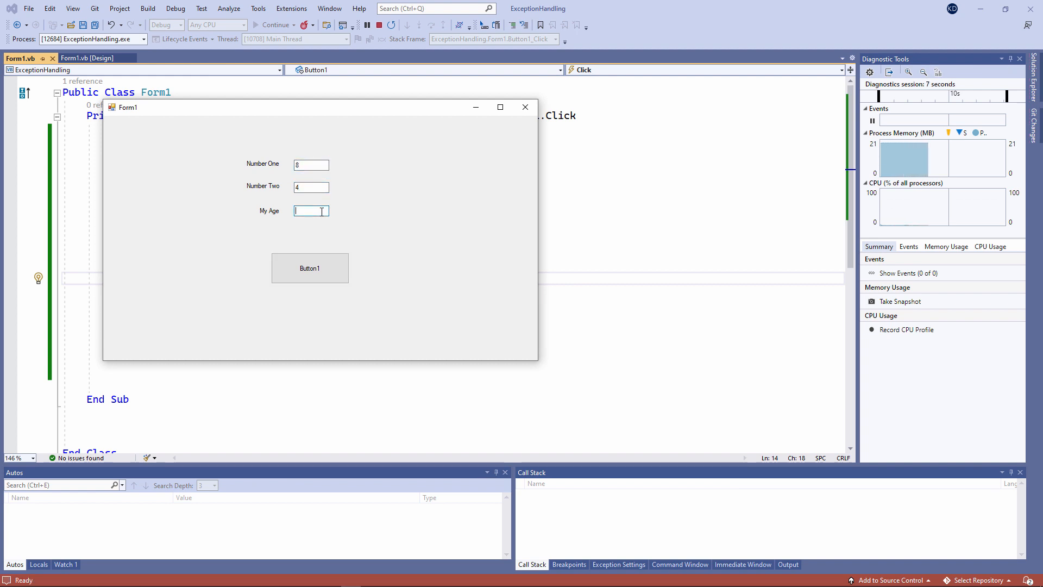
click(310, 268)
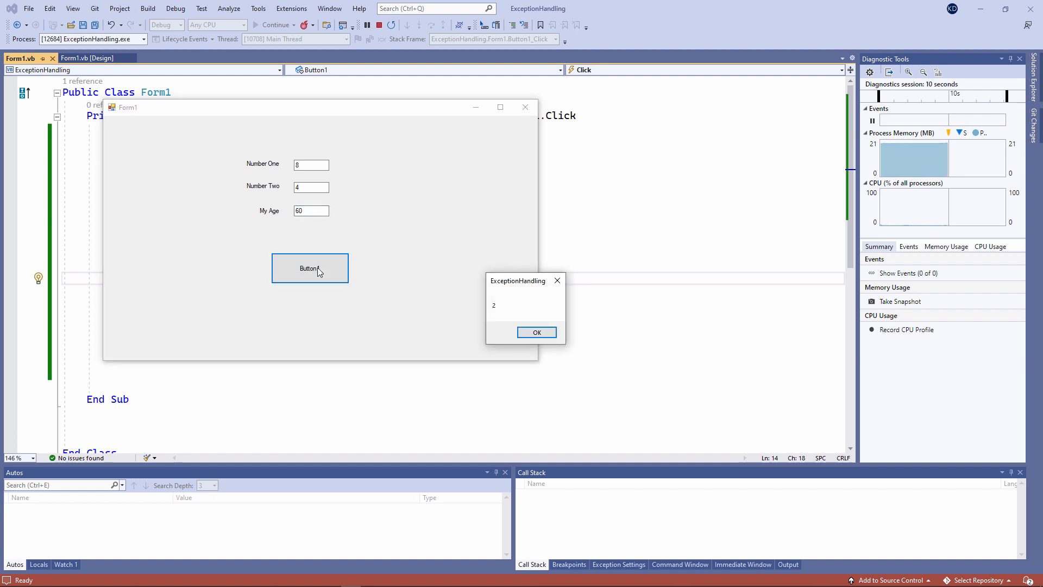
click(536, 333)
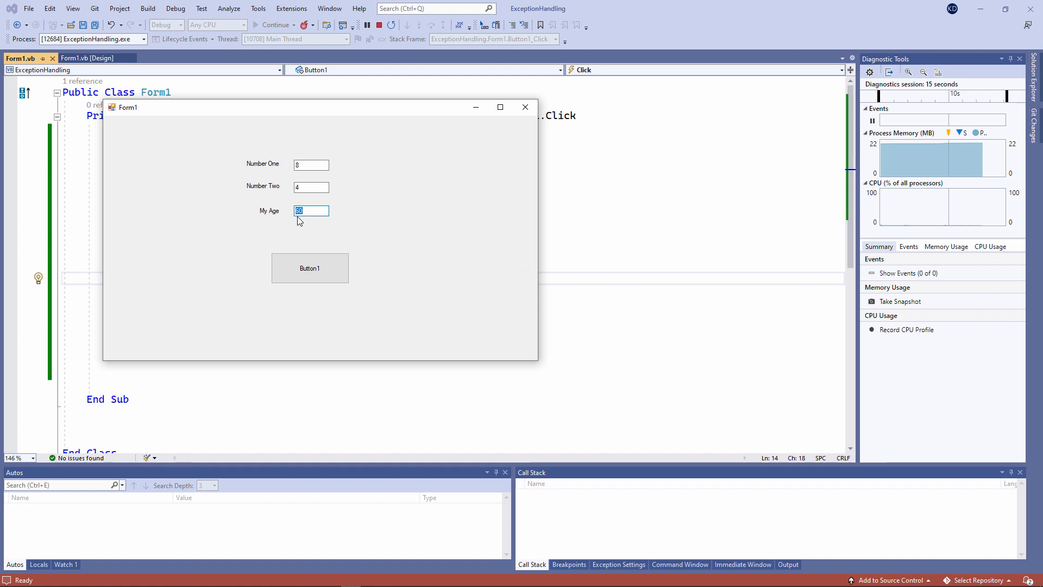
- Enter sixty as the age, hit the InvalidCastException and stop the run
click(310, 268)
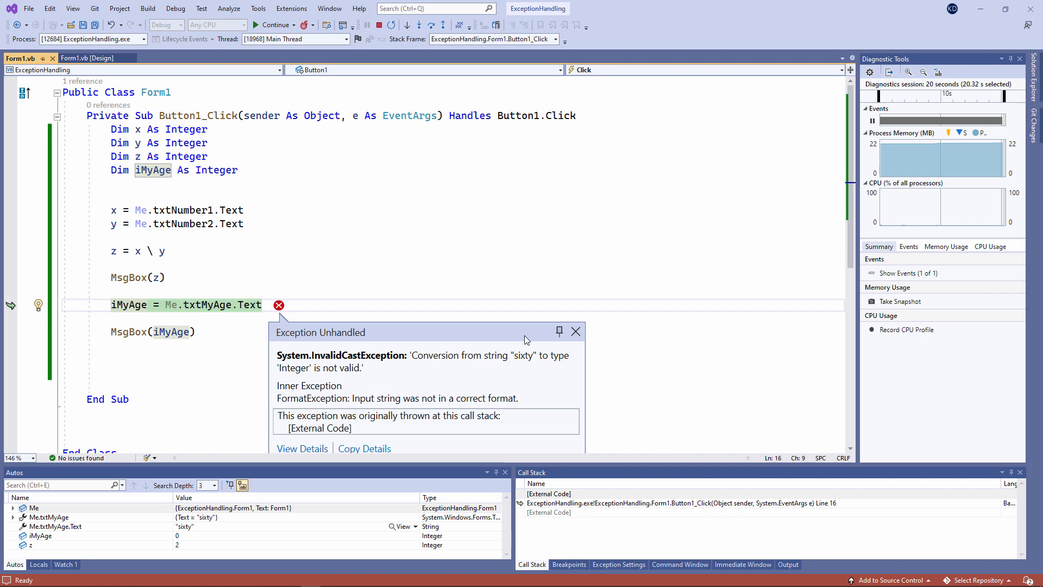
click(380, 25)
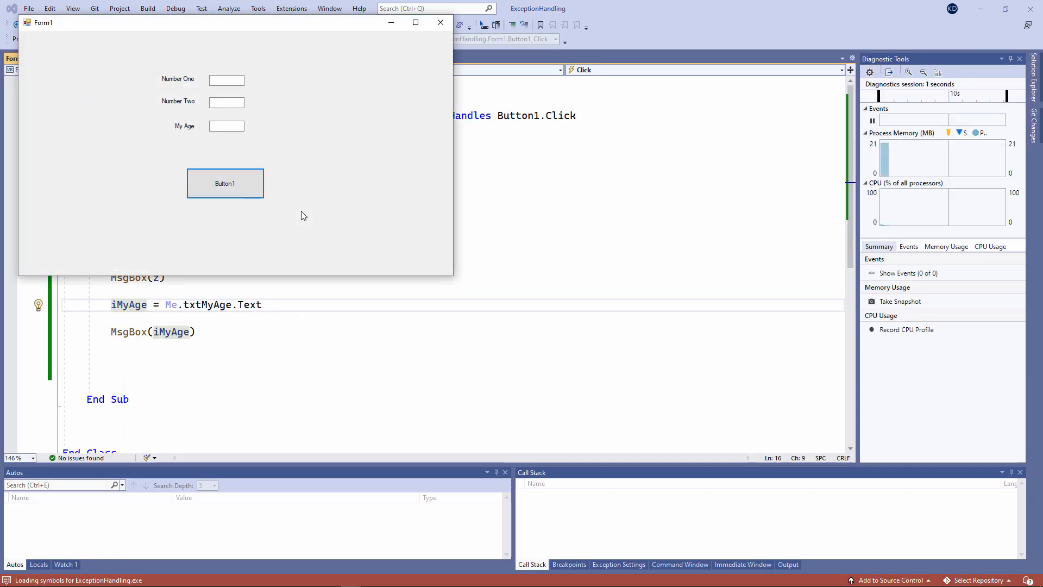
- Submit the form with Number One empty to raise the InvalidCastException at x = Me.txtNumber1.Text
click(225, 183)
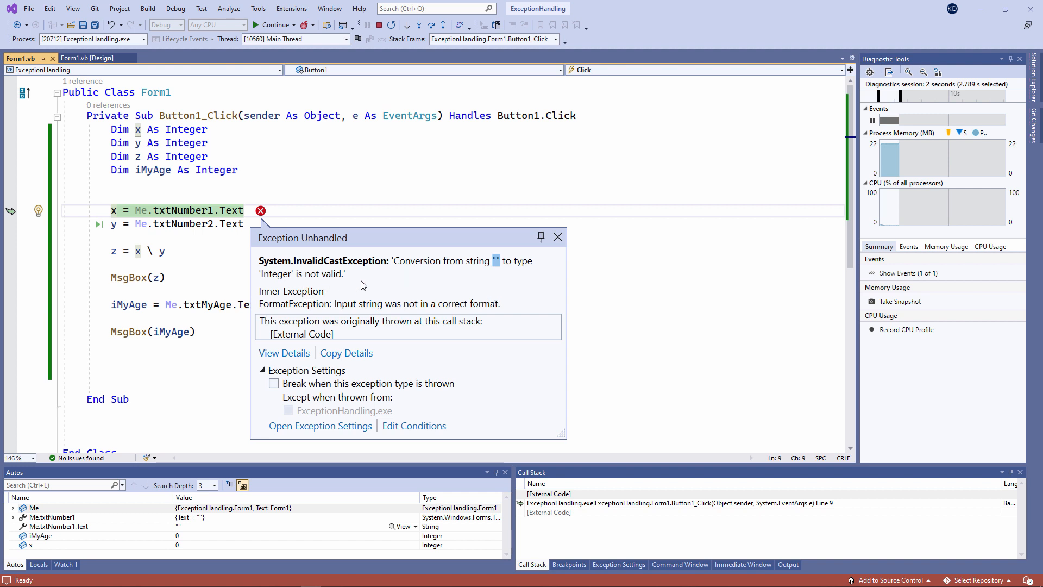
mouse_move(365, 280)
text(MsgBox(myname)
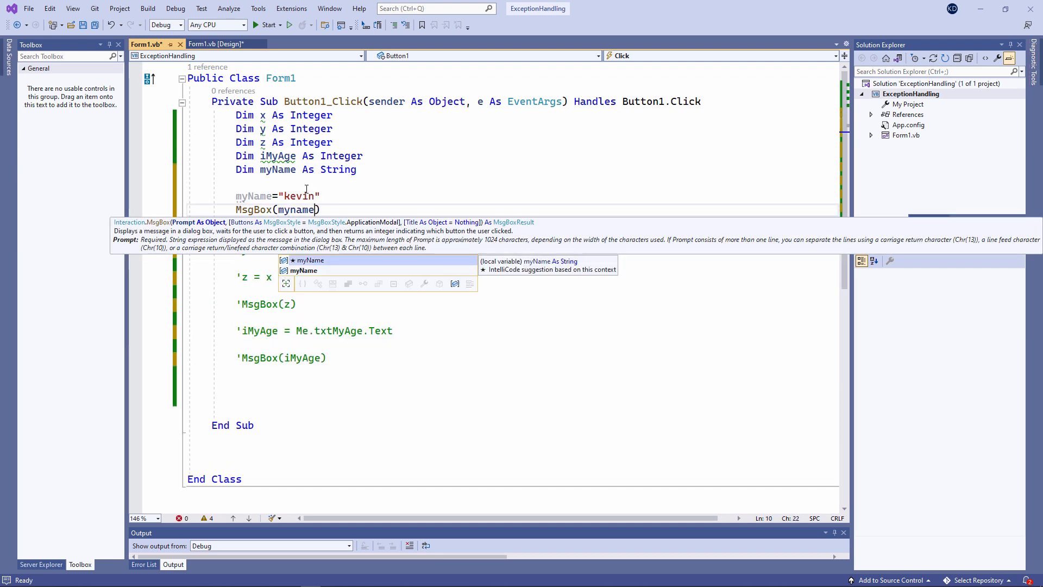
- Show myName uppercased via MsgBox(myName.ToUpper) and run to see the KEVIN message
text(.ToUpper)
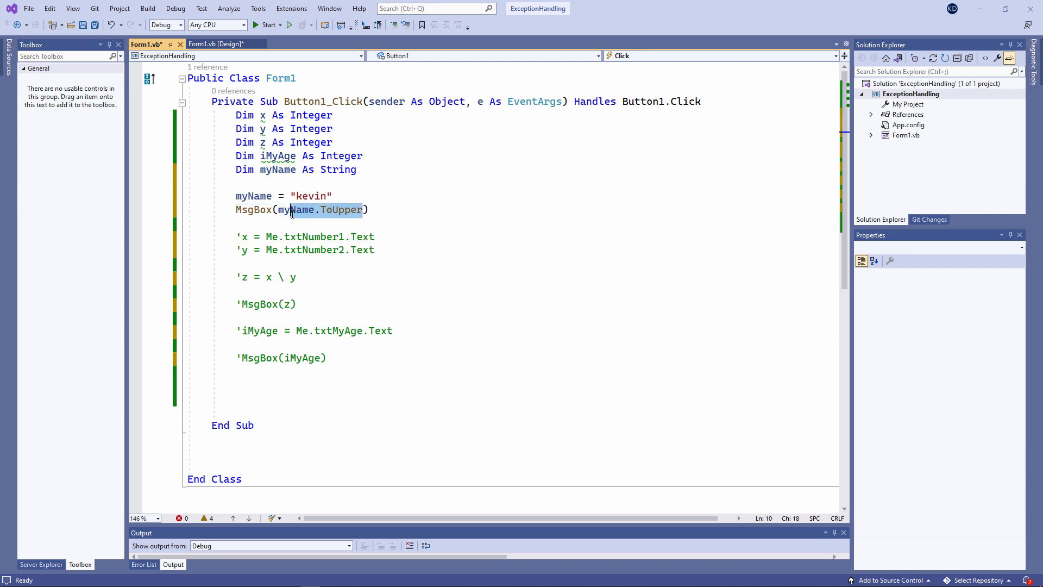
double_click(295, 208)
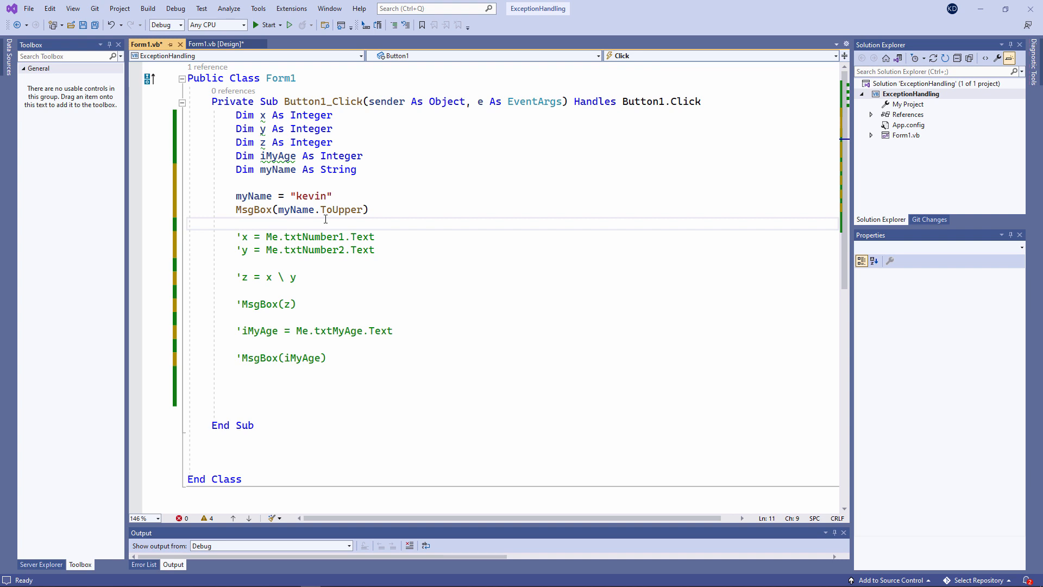
click(352, 310)
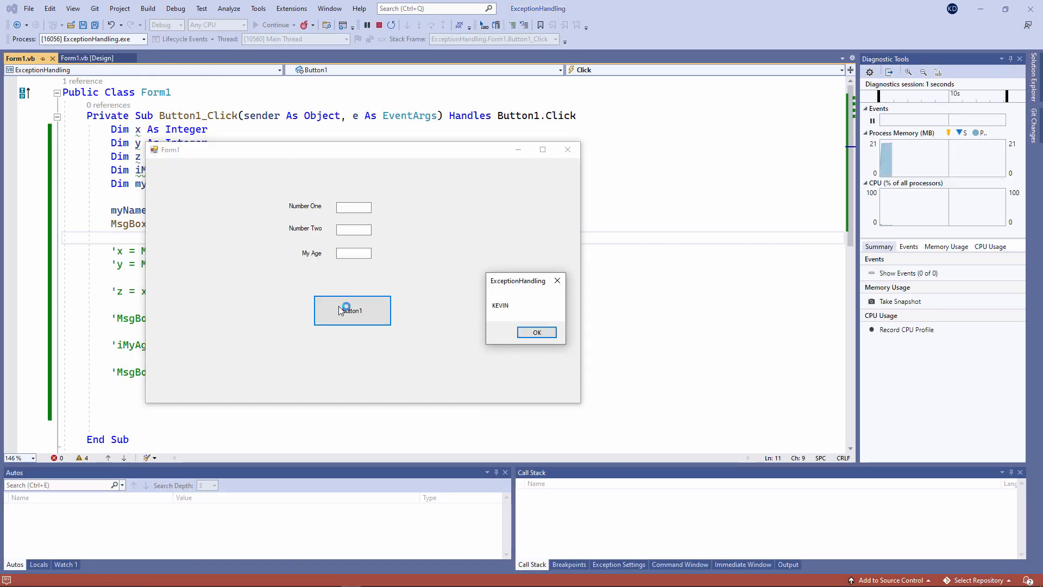
click(535, 332)
text(If 1 = 2 Then)
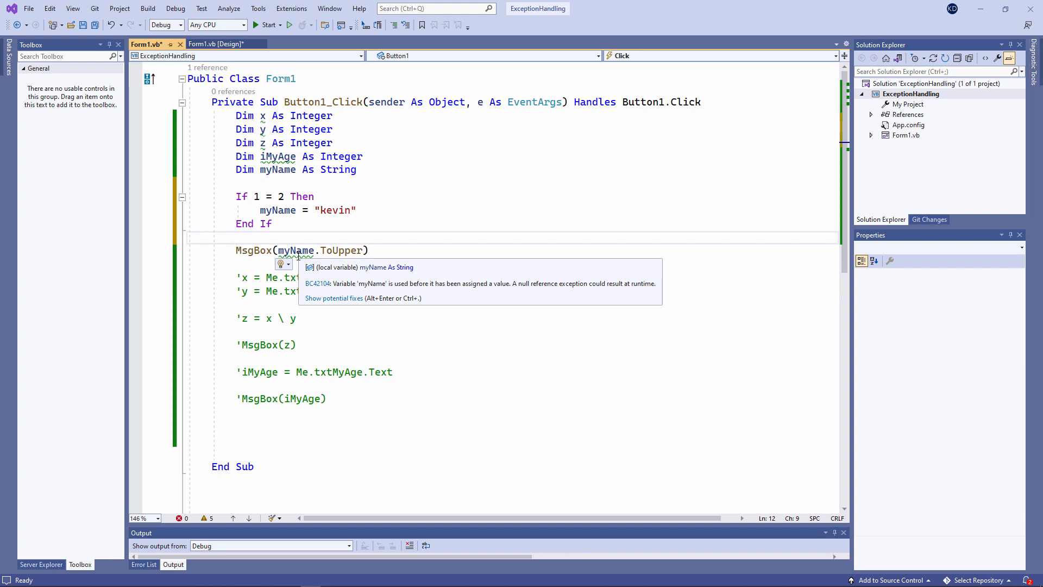
- Run the program with the kevin assignment inside the If 1 = 2 block, noting warning BC42104
click(237, 237)
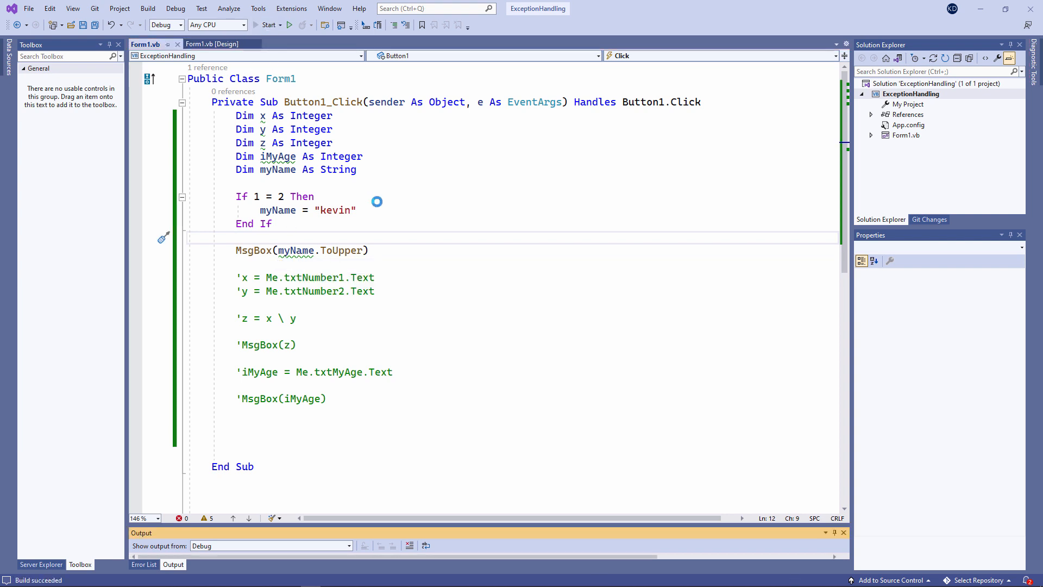
click(268, 25)
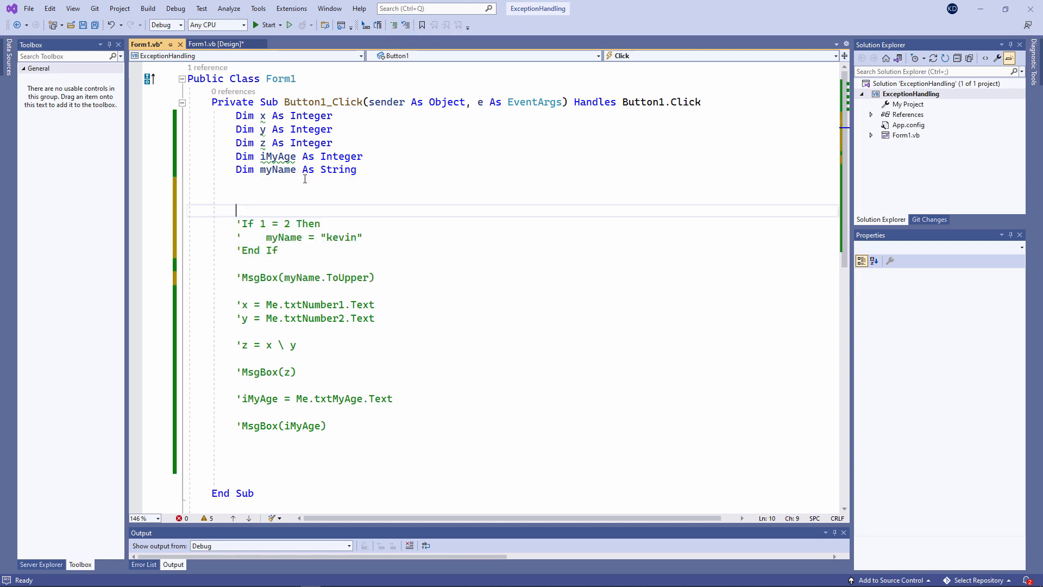
- Declare Dim myArray(4) As String with names from Tim onward, add myArray(5) = "Elon" and run
key(Backspace)
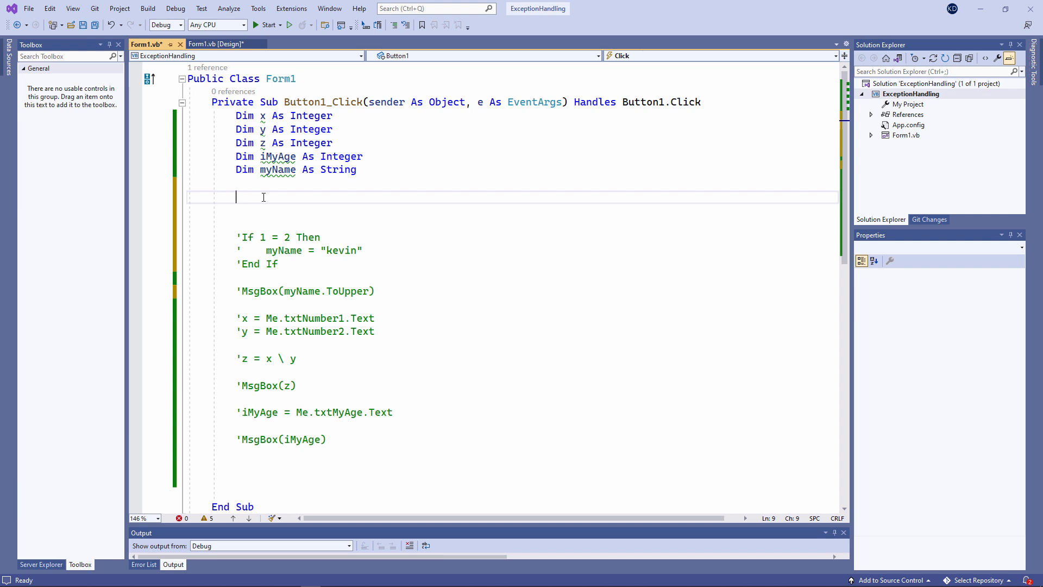
text(dim)
text(mya)
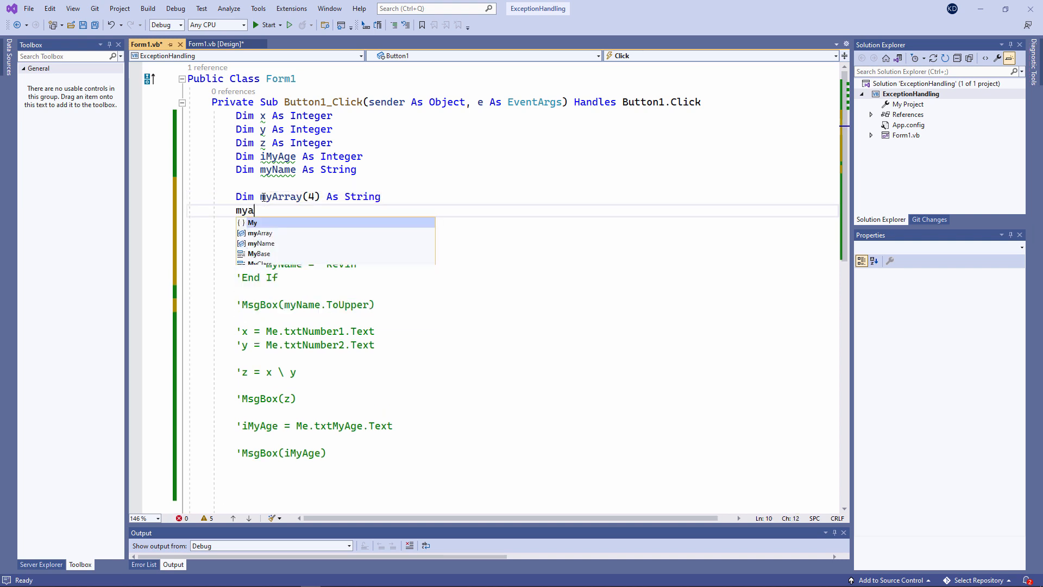
text(rray(0) = "Tim")
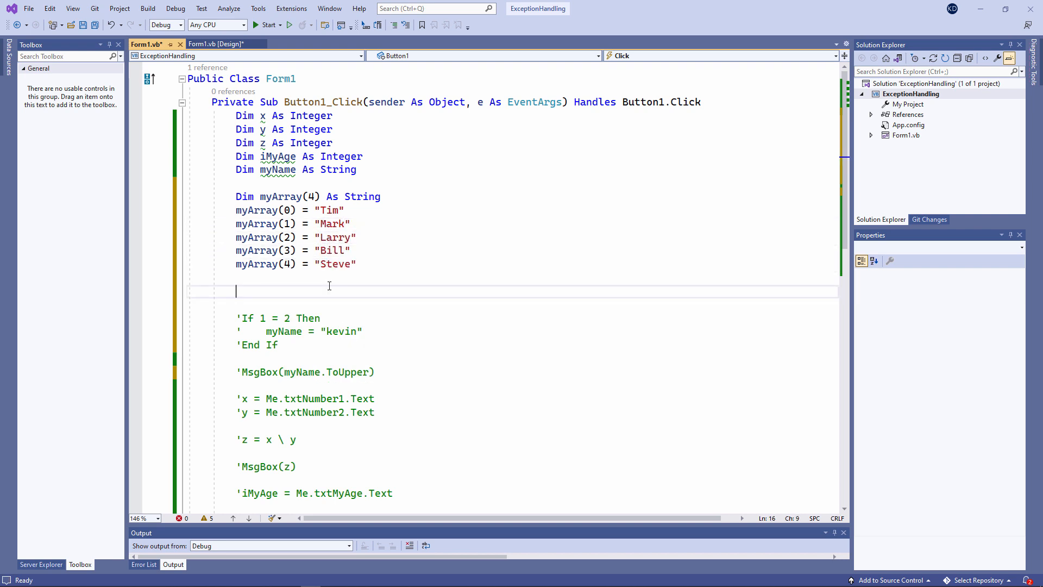
text(myArray(5) = "Elon)
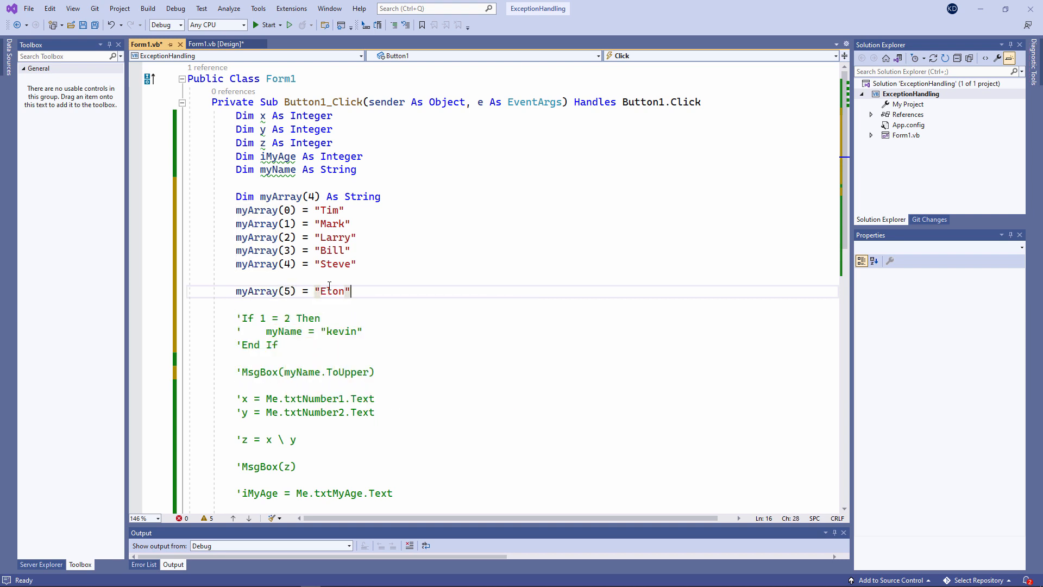
key(enter)
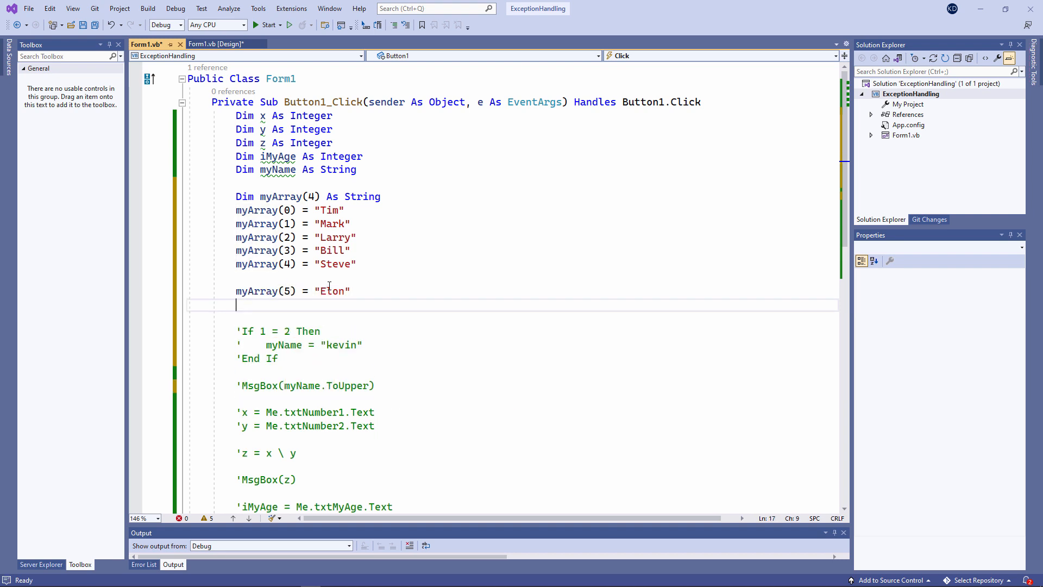
click(267, 25)
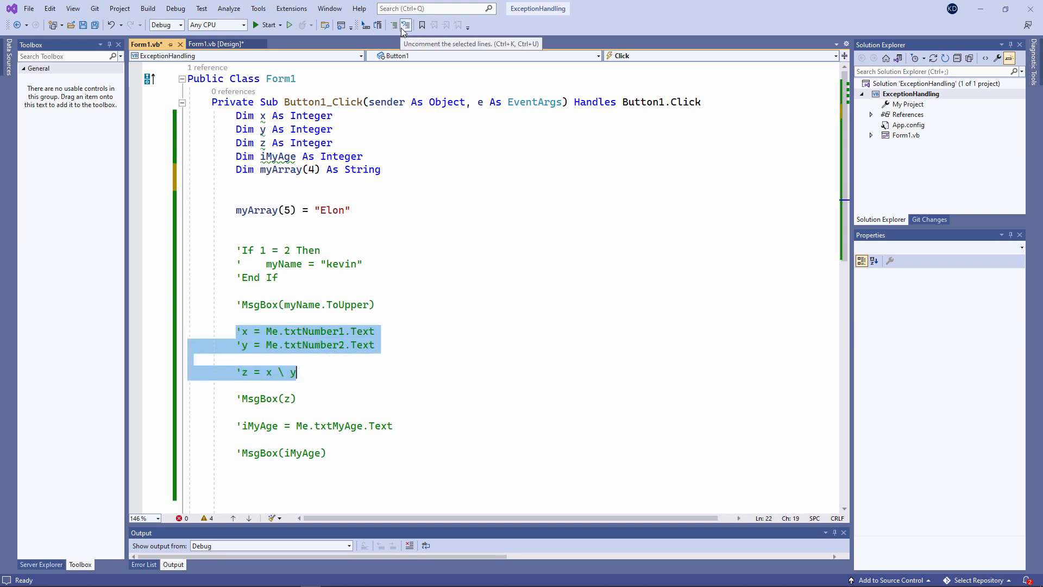
- Uncomment the x, y, z lines, delete the If block, add MsgBox(iMyAge) and start a Try block
click(404, 25)
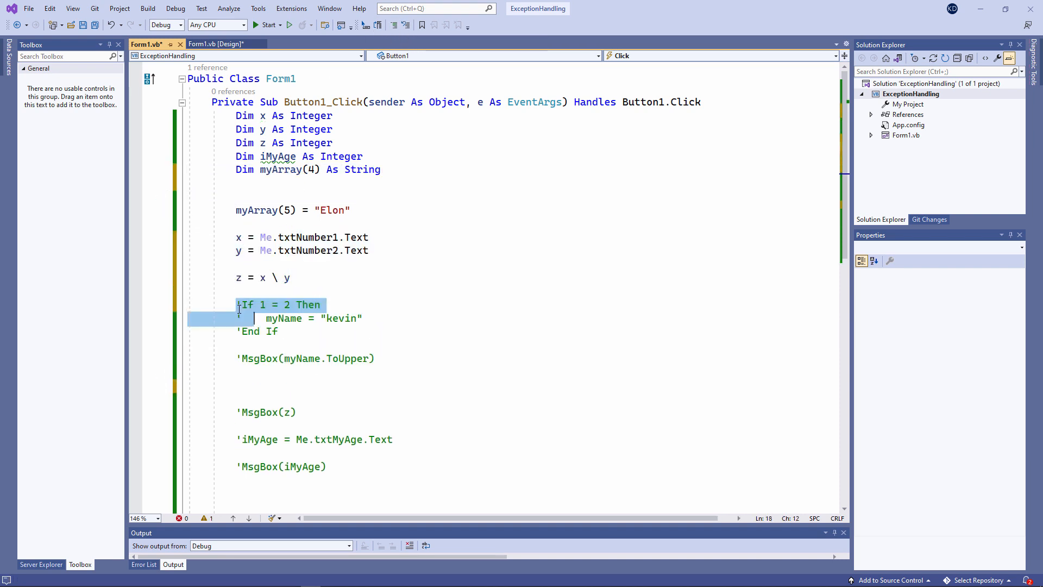
key(Delete)
text(ms)
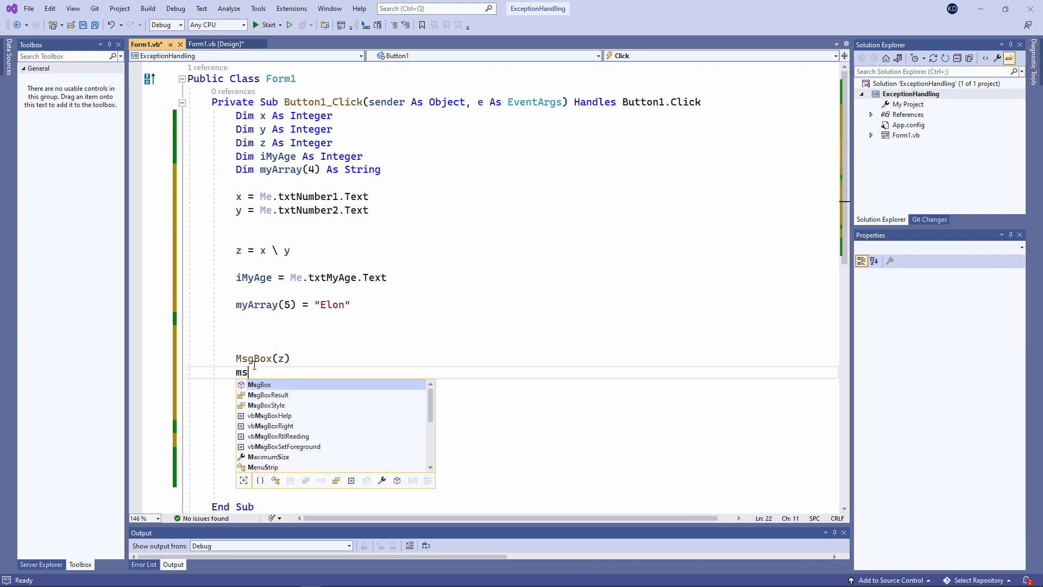
text(gBox(iMyAge))
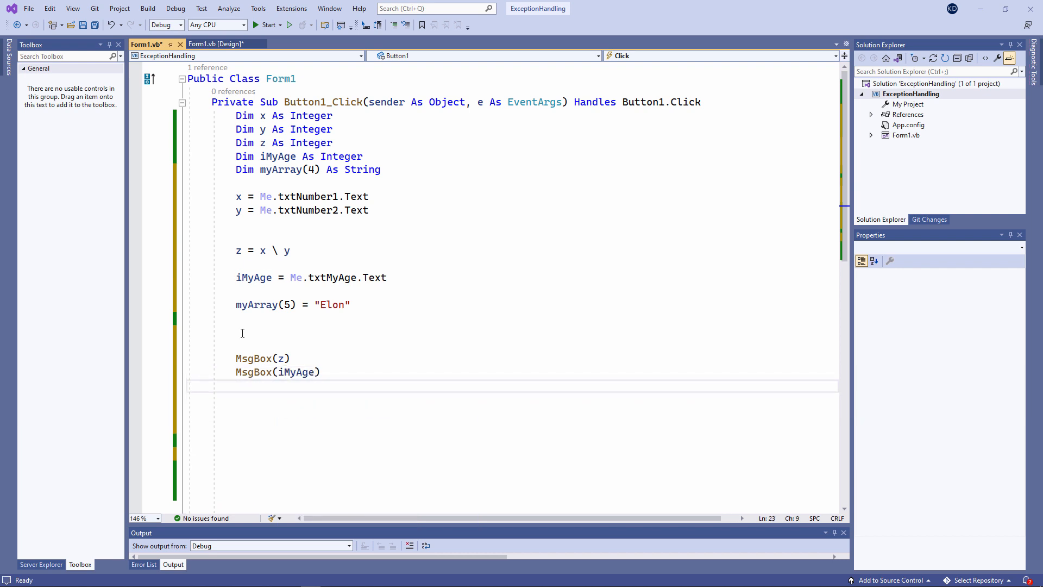
text(t)
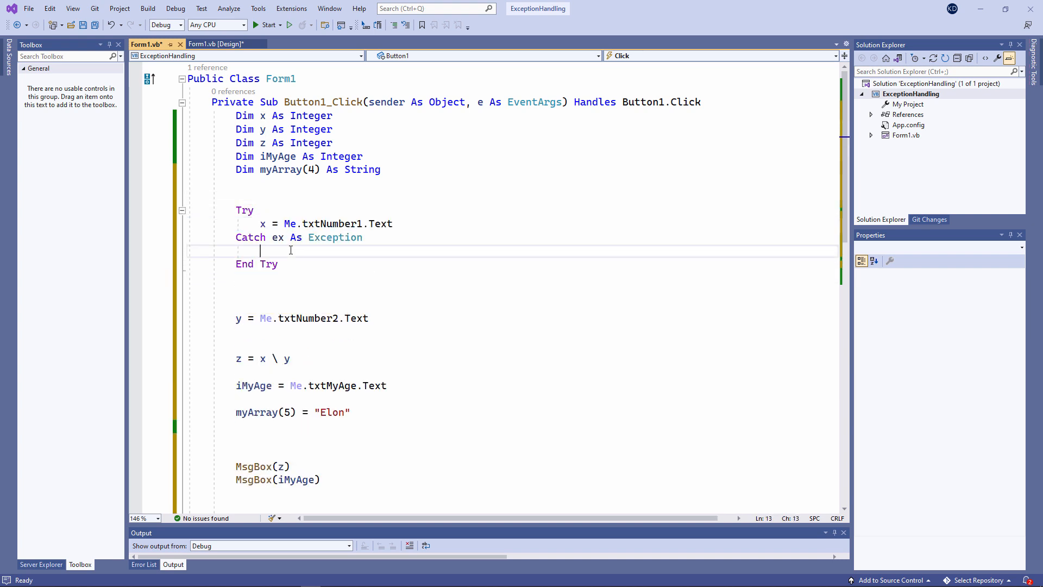
- Add Catch message boxes 'Number one must be ...' and 'My age ...' for the conversions
text(MsgBox("Number one must be "))
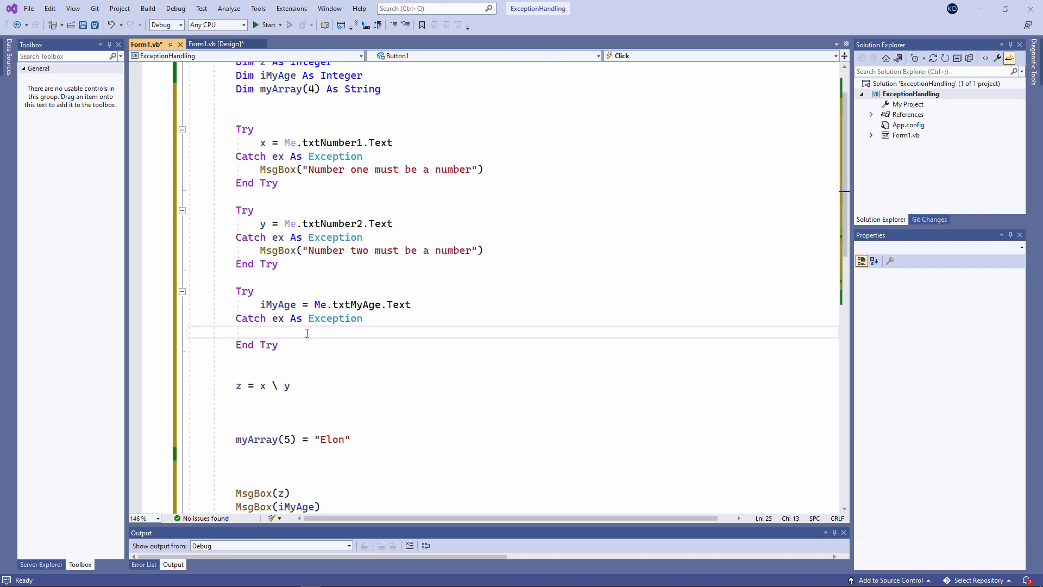
text(MsgBox("My age "))
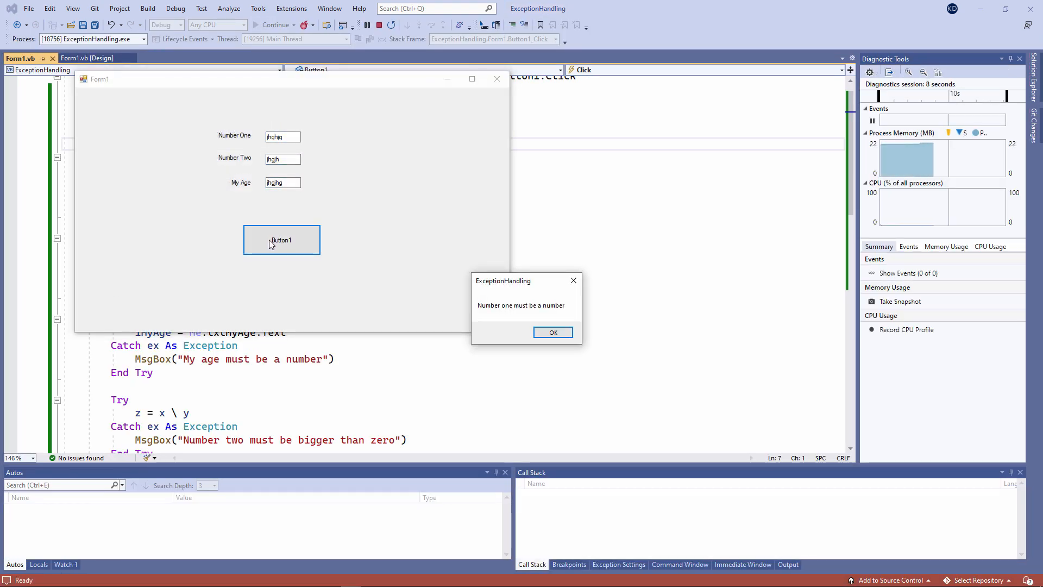
- Dismiss the number-one, number-two, age and division error messages and the 0 result to end the run
click(552, 333)
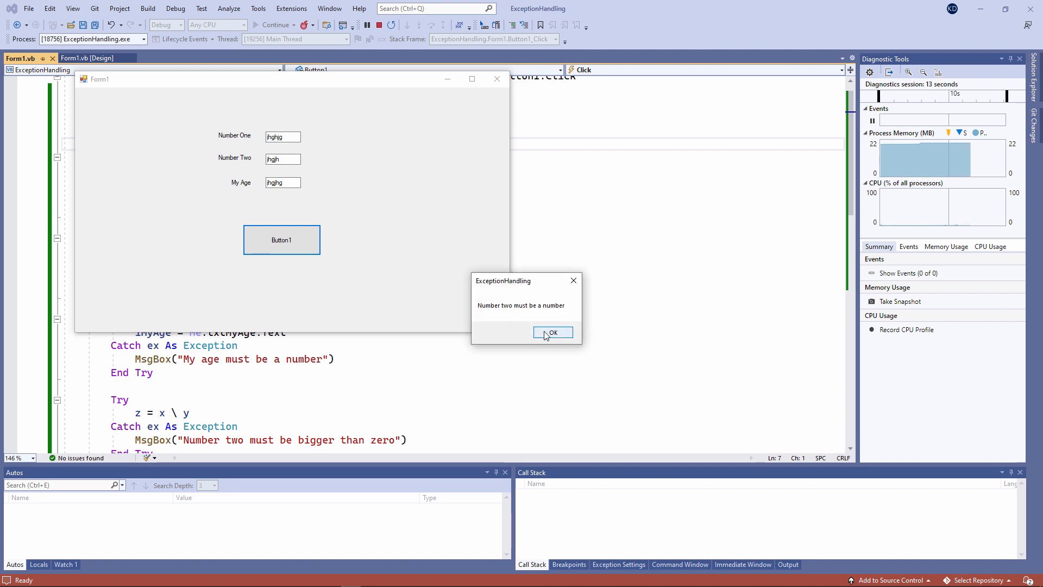
click(552, 333)
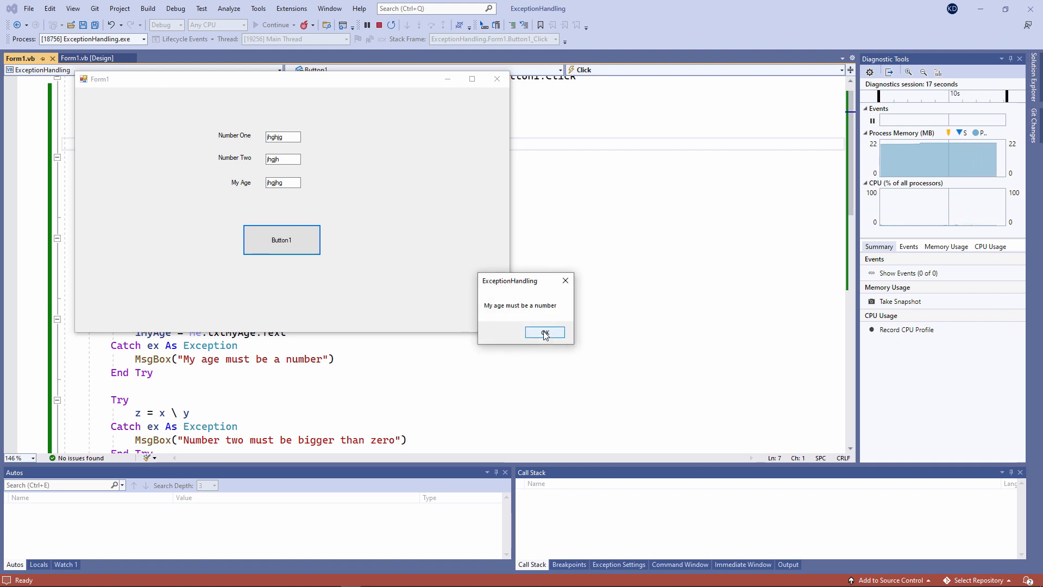
click(545, 332)
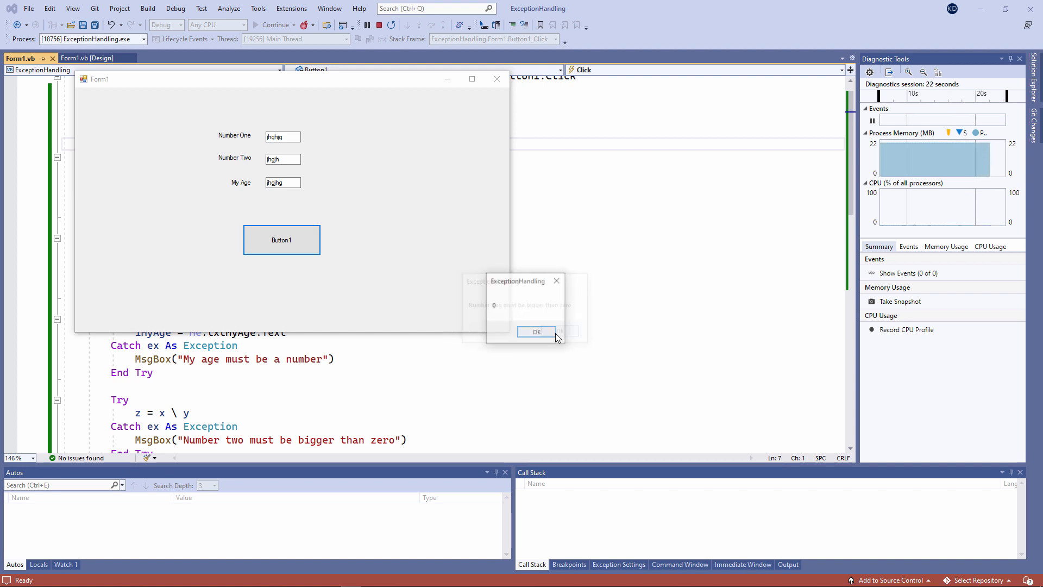
click(537, 332)
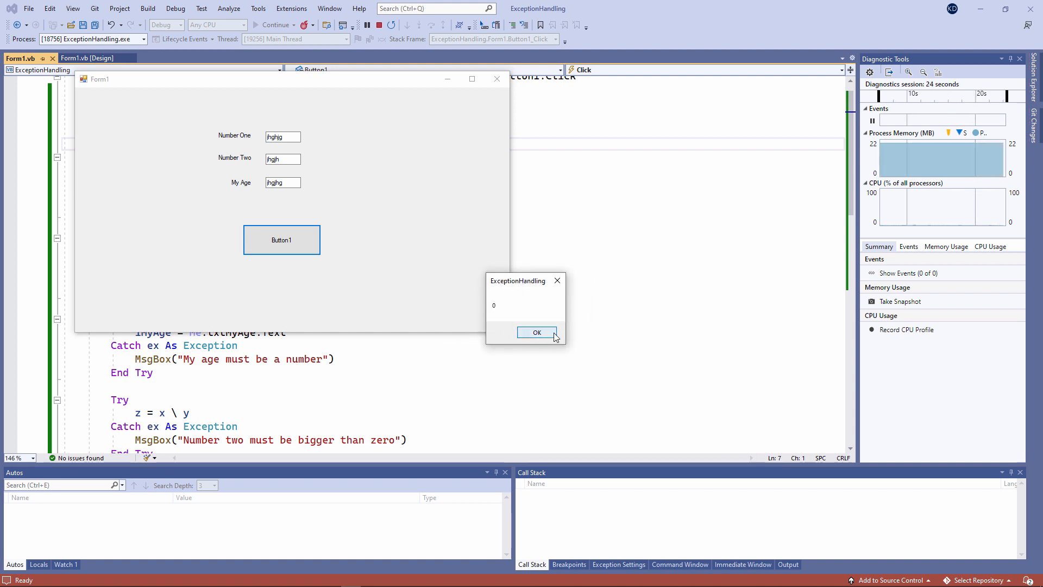
click(537, 333)
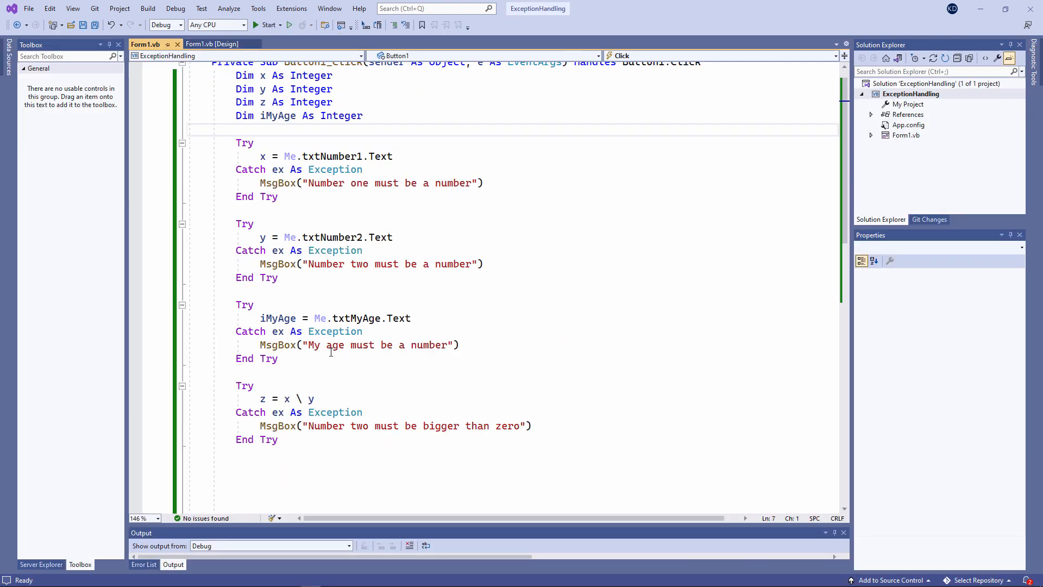
- Add MsgBox(z) below the Try blocks and insert 'is required and' into the number error messages
text(MsgBox(z))
click(279, 480)
text(MsgBox(iMyAge))
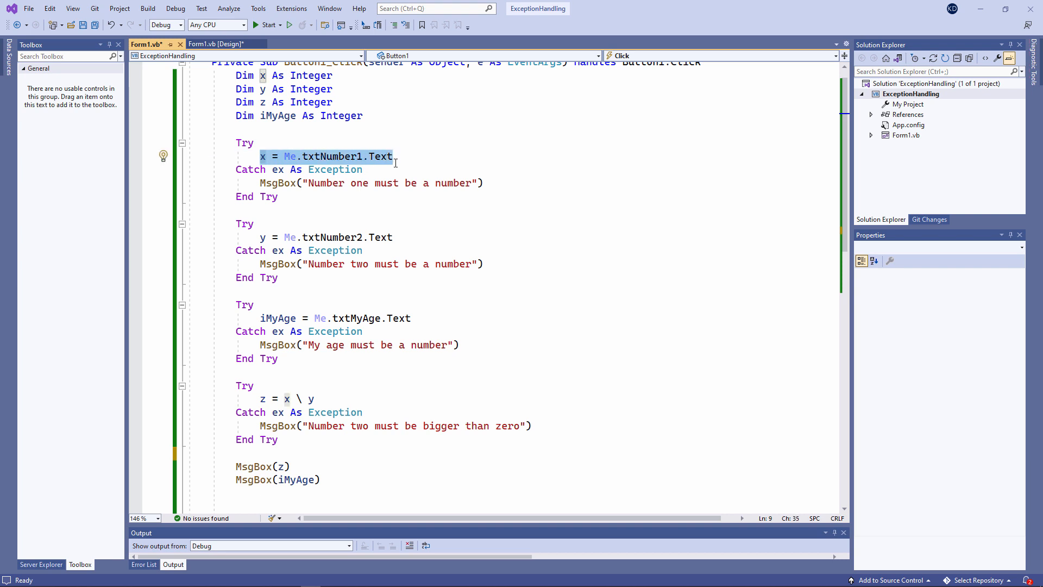
click(261, 182)
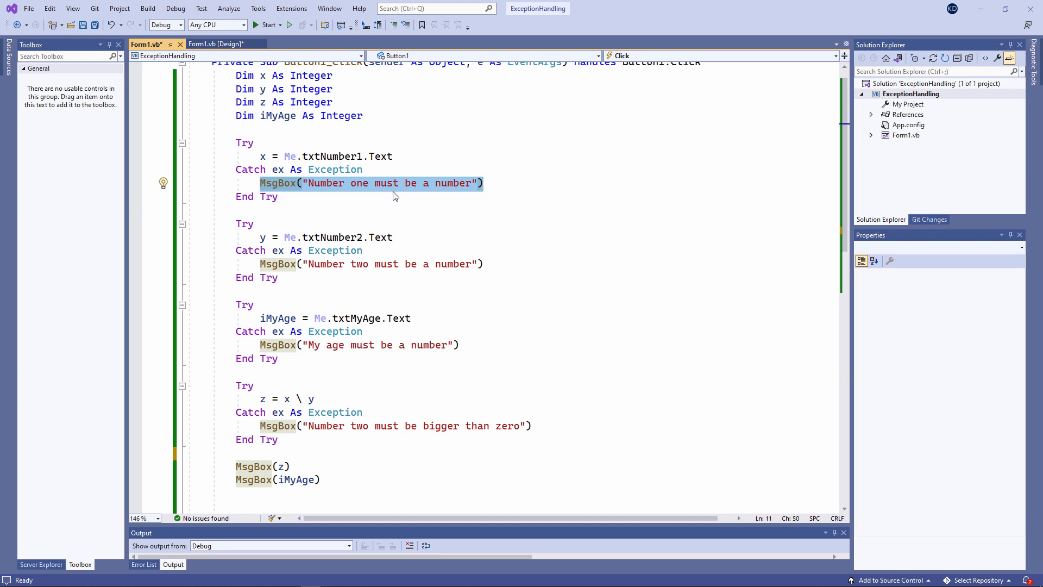
click(483, 183)
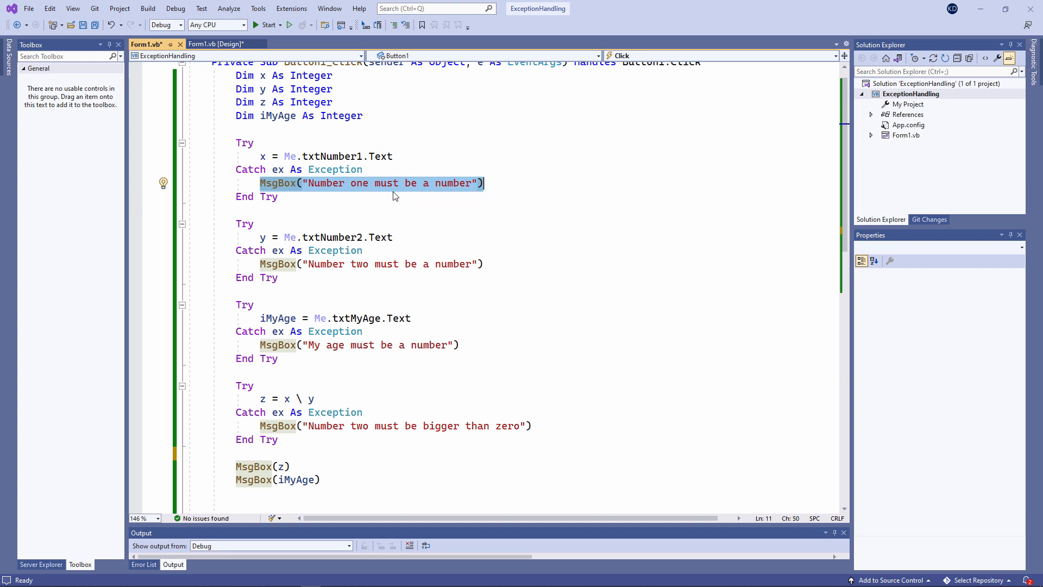
text(is ne)
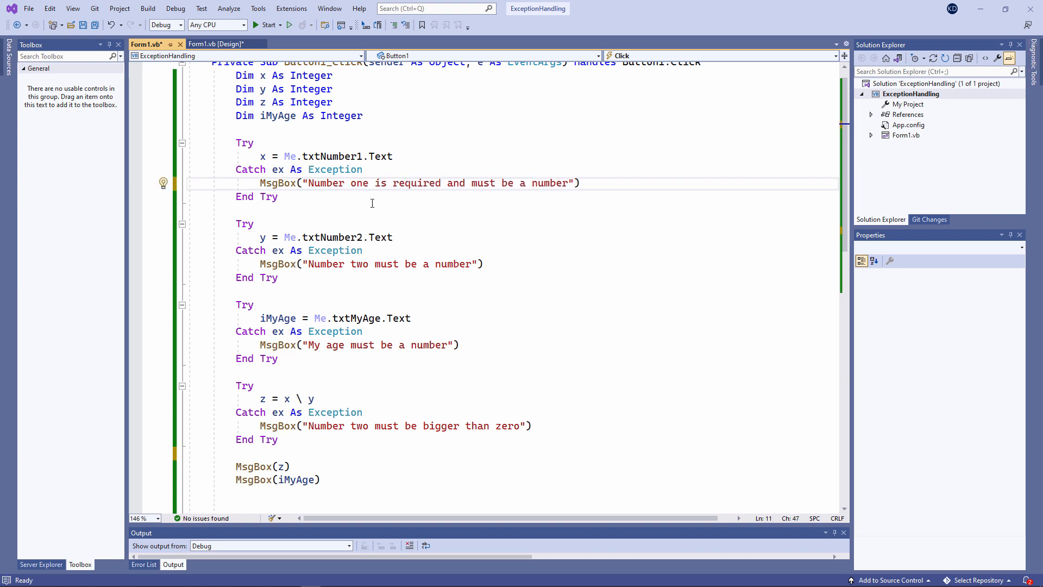
click(466, 183)
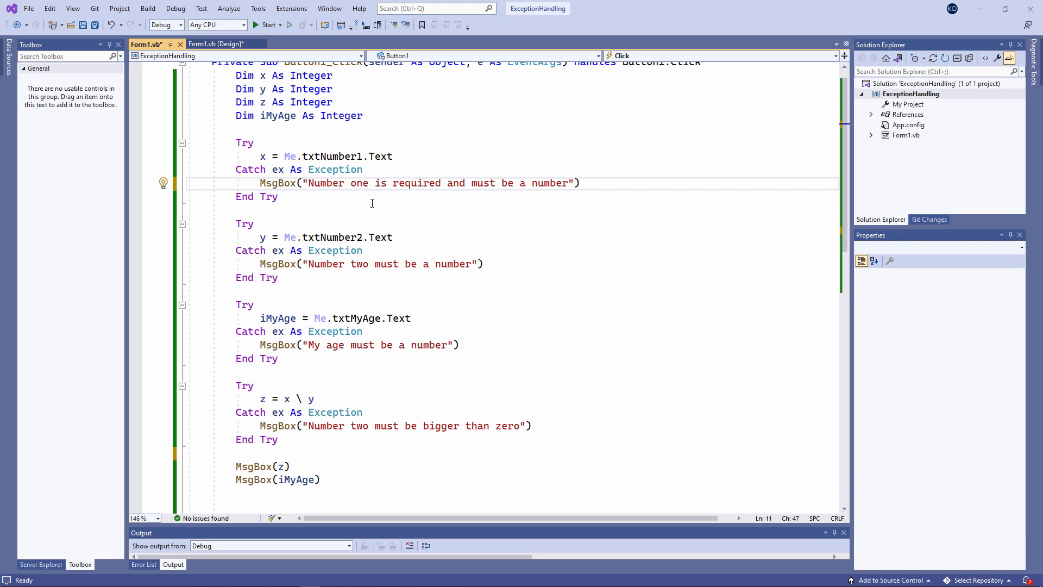
drag(375, 183, 466, 182)
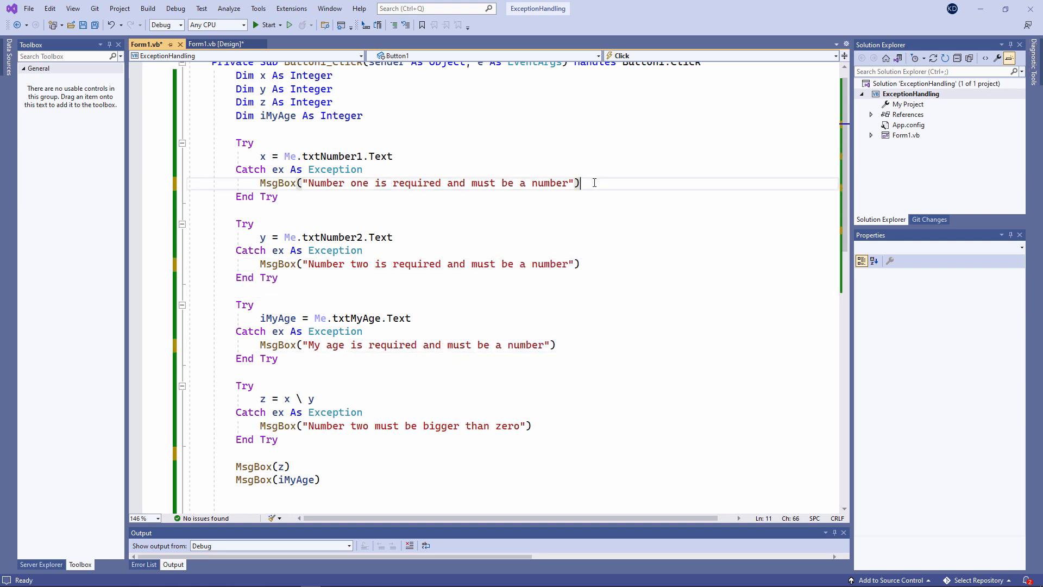
key(enter)
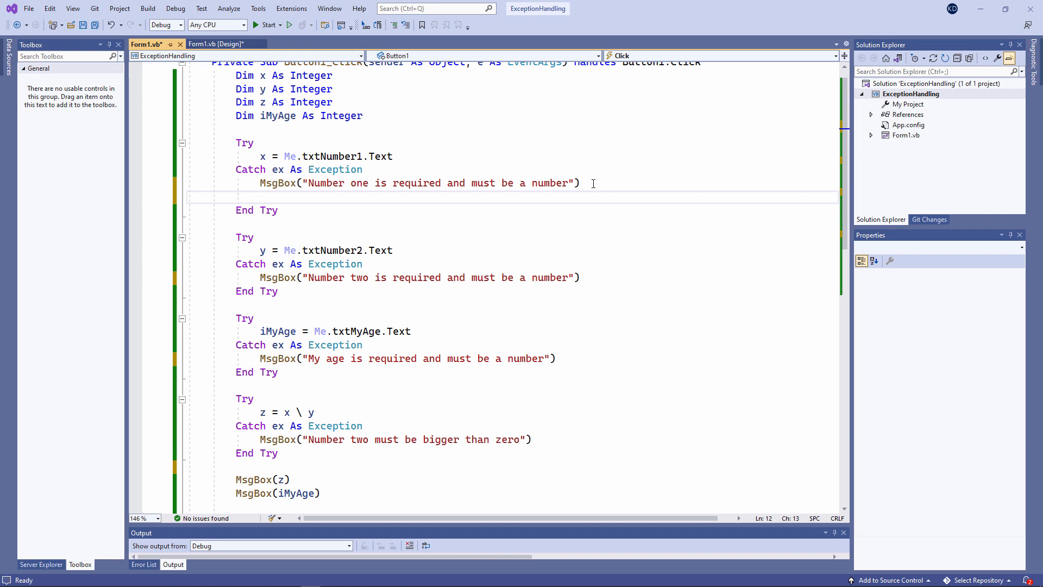
- Add x = 1 as the fallback assignment inside the first Catch block
text(x = 1)
text(y = 1)
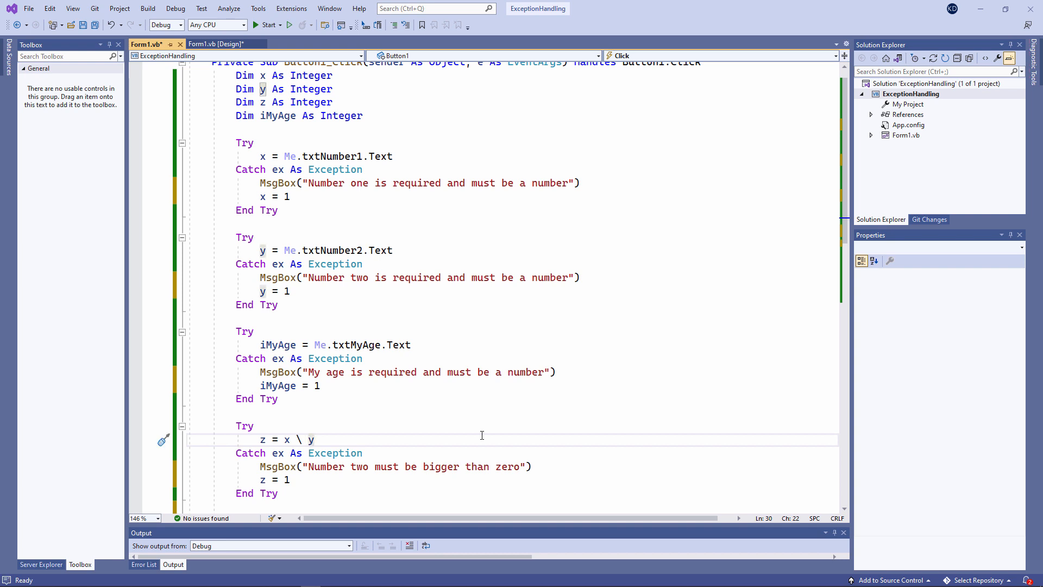
mouse_move(475, 433)
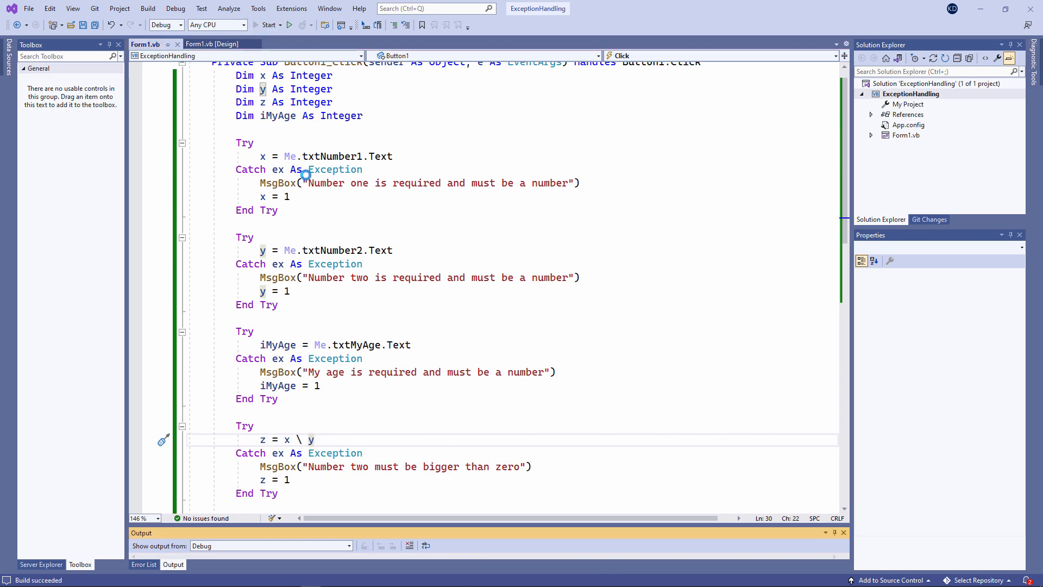
click(270, 25)
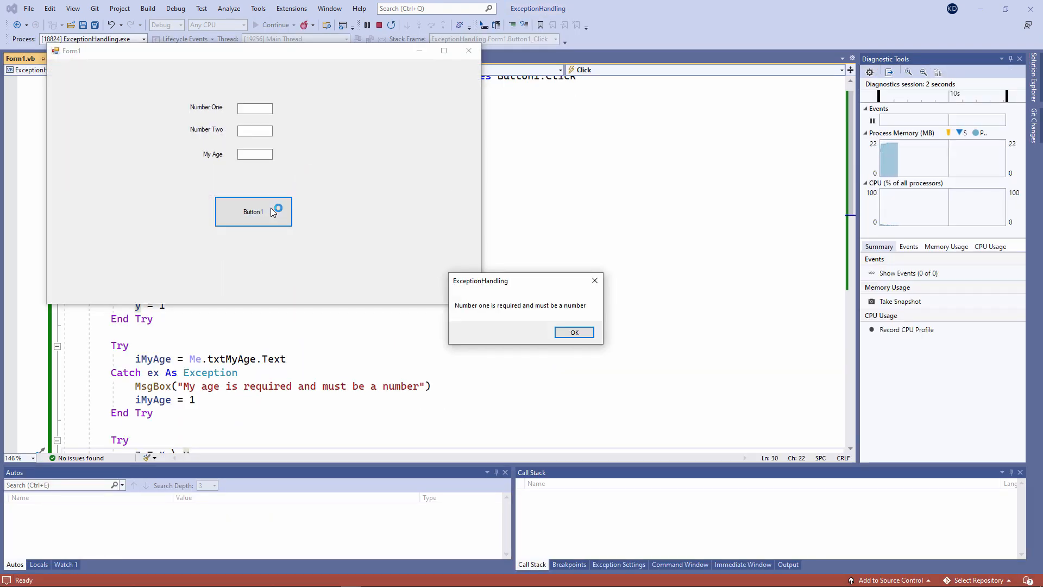
click(574, 333)
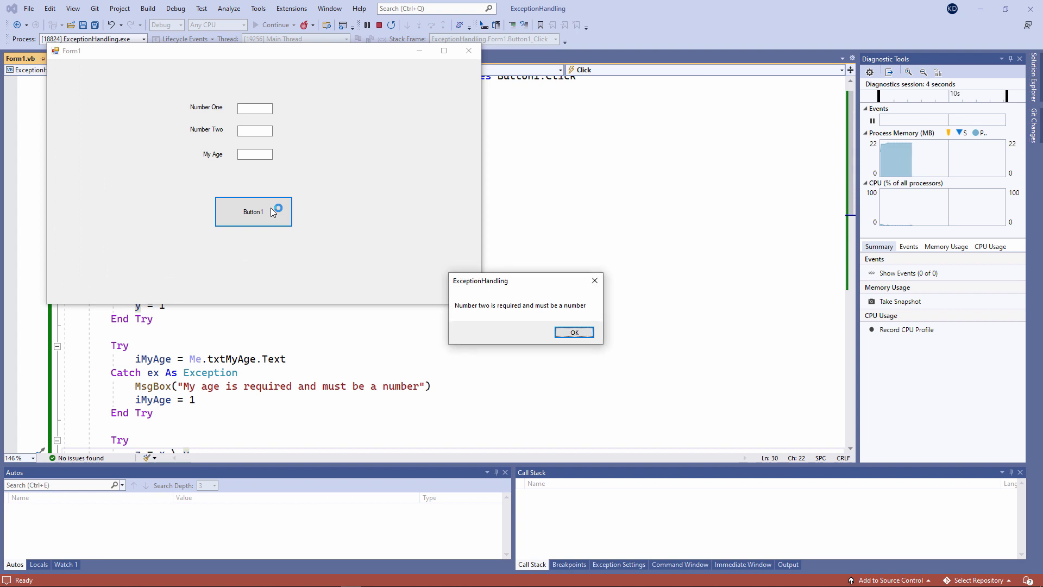
click(574, 332)
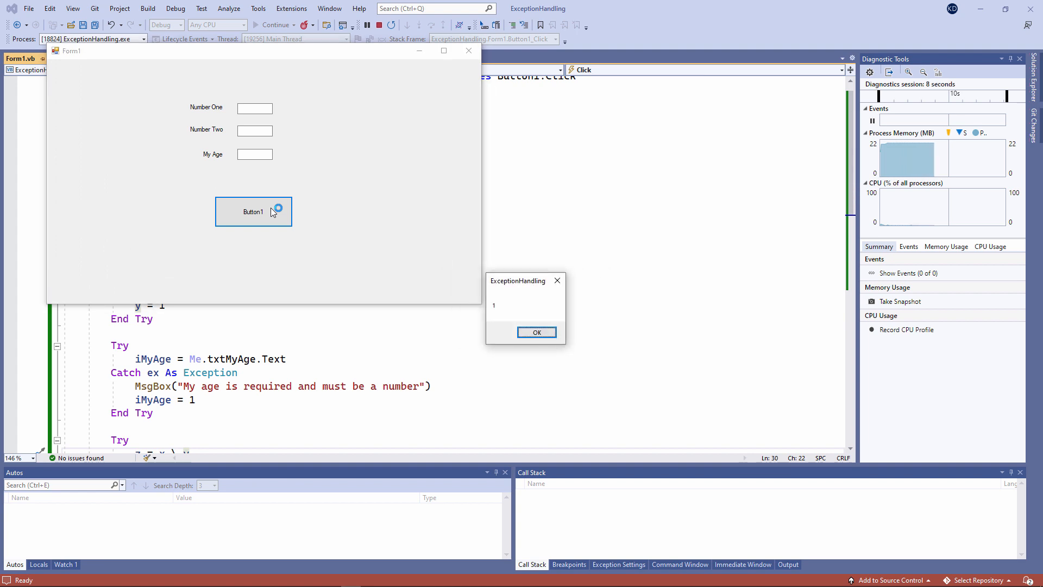
click(535, 333)
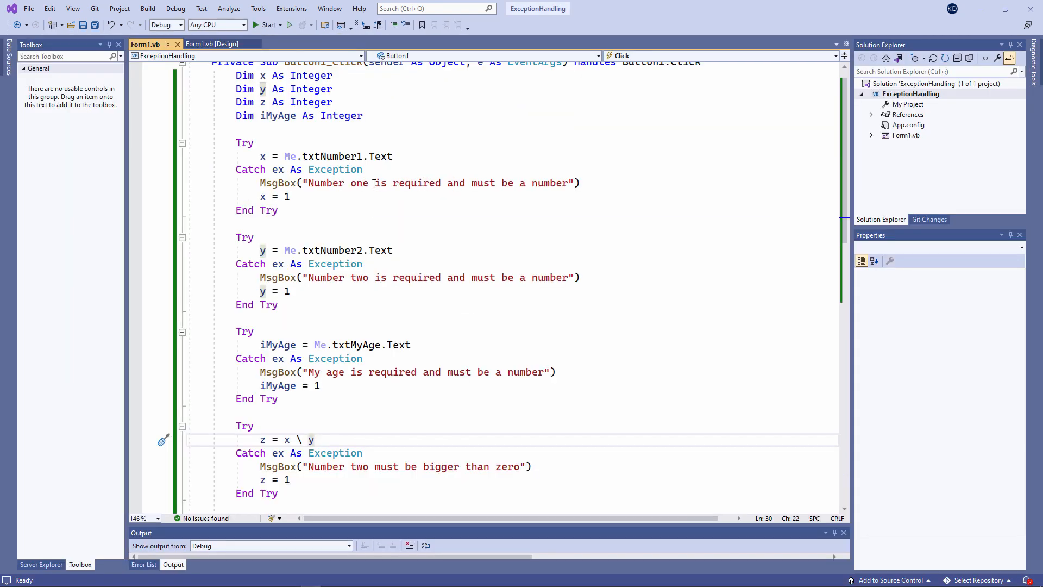
- Replace the first Catch's fixed text with ex.Message so it shows the exception's own message
scroll(down, 3)
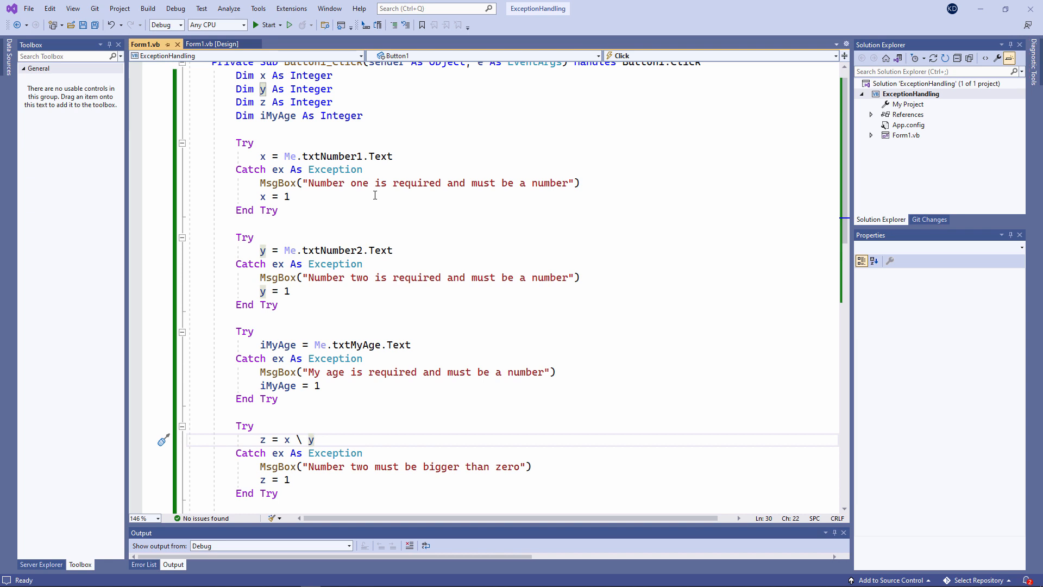
click(313, 440)
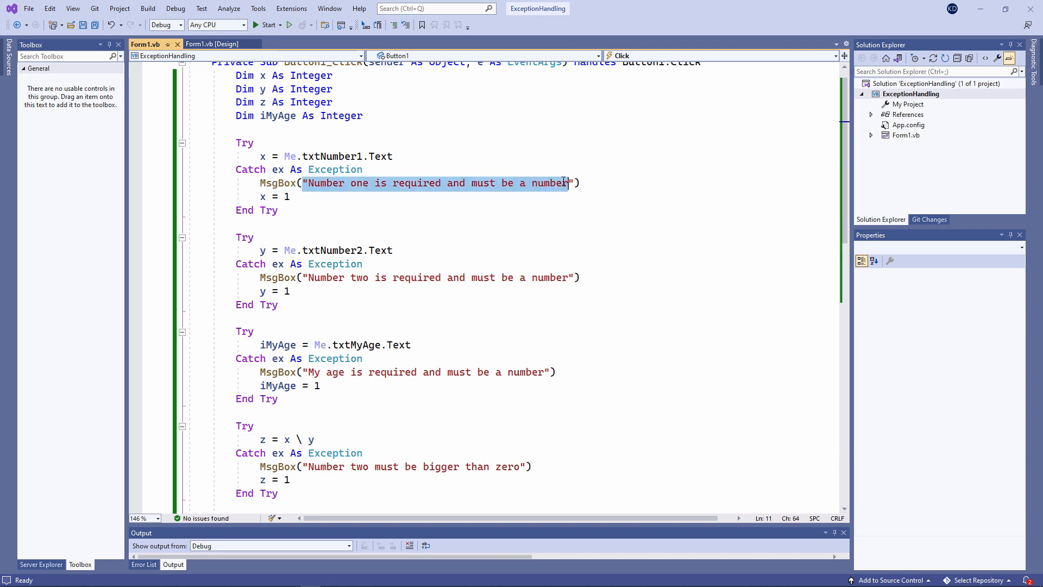
text(ex.Message))
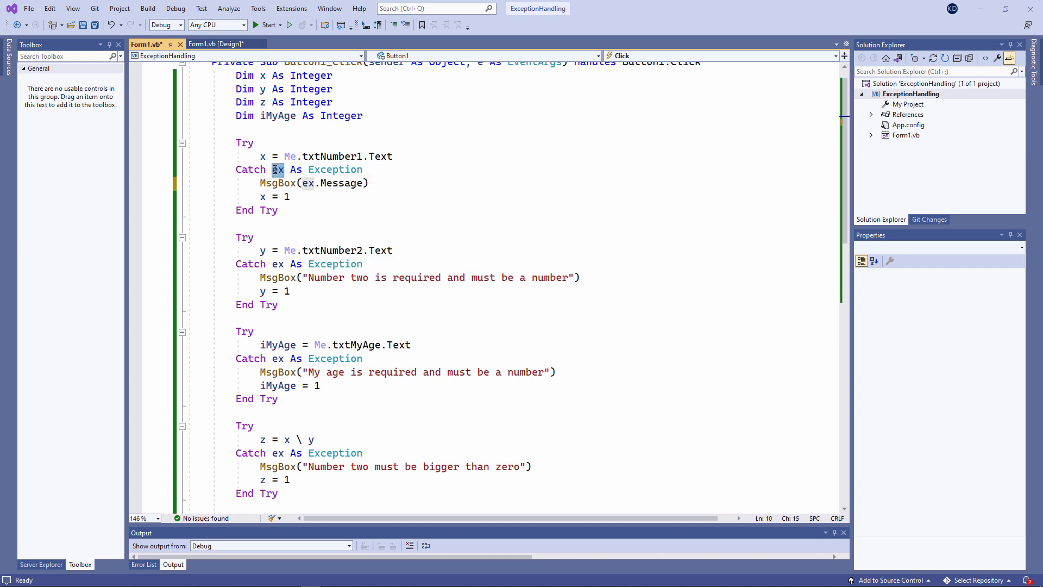
double_click(341, 182)
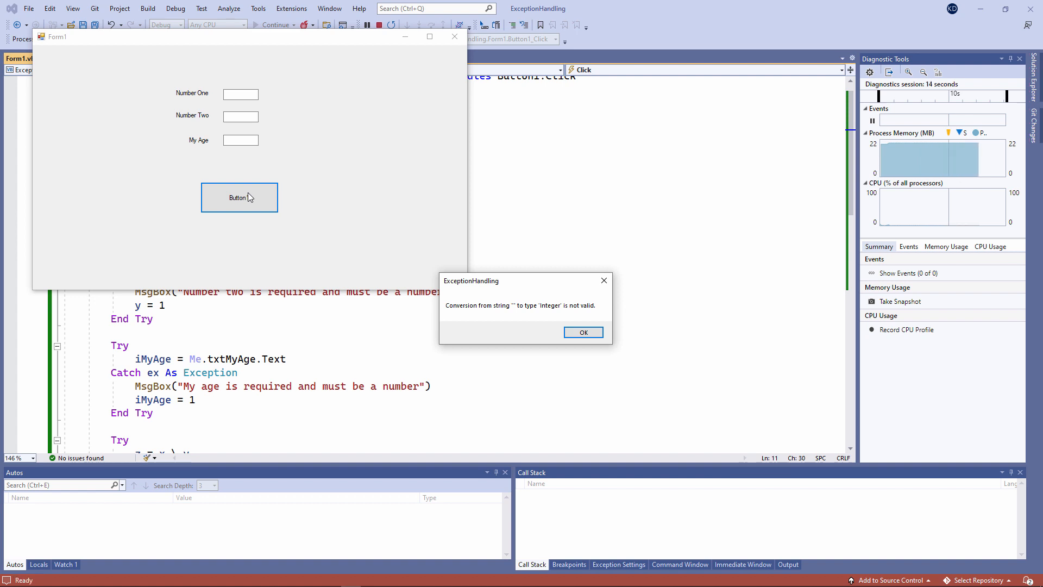
mouse_move(457, 262)
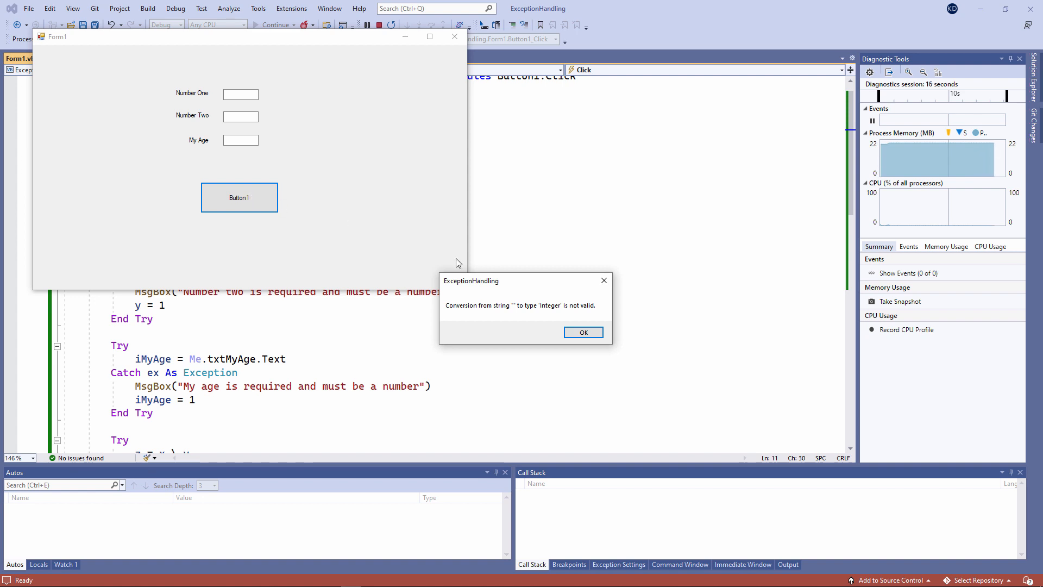
- Dismiss the conversion and number-two messages, then restore 'Number one is required and must be a number'
click(583, 332)
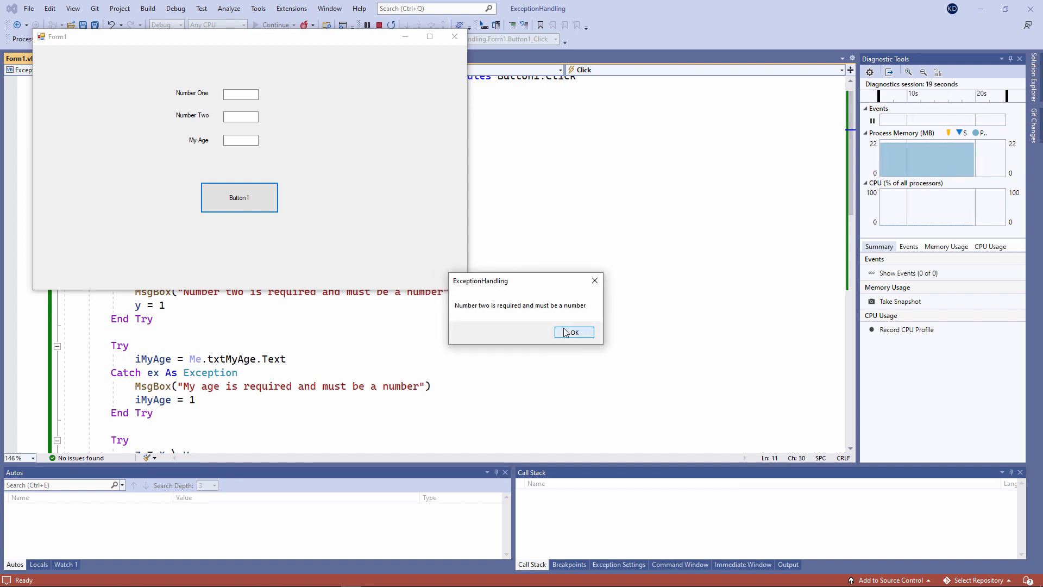
click(573, 333)
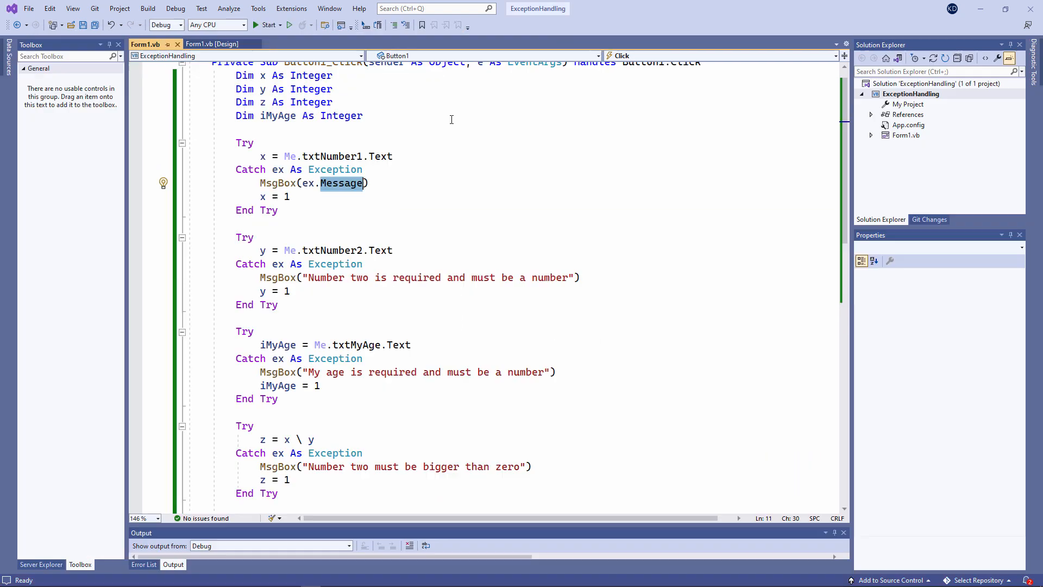
text("Number one is required and must be a number")
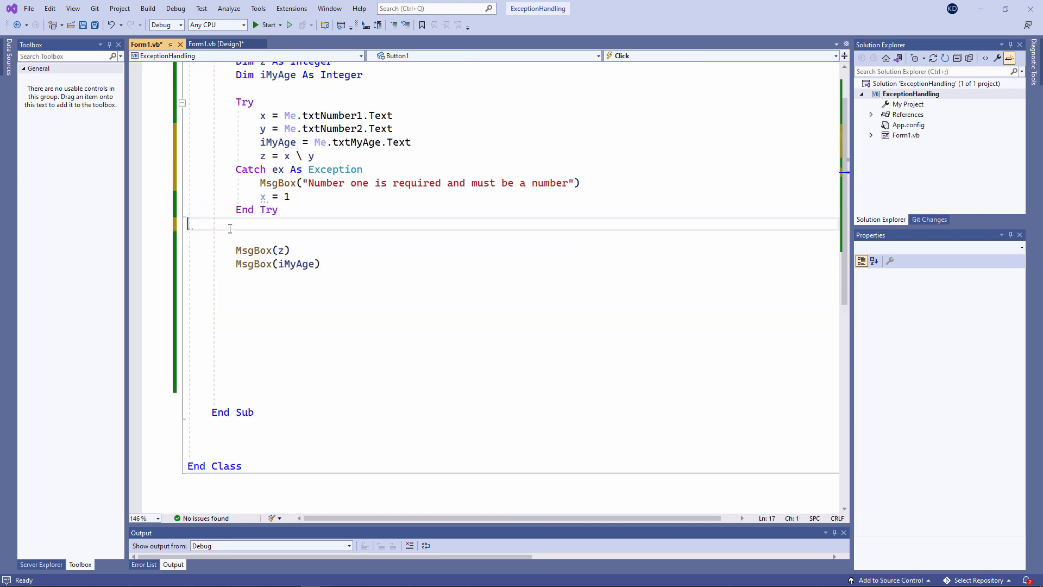
- Set the single Catch message to 'There was a problem' and test it on the running form
text(There was a problem"))
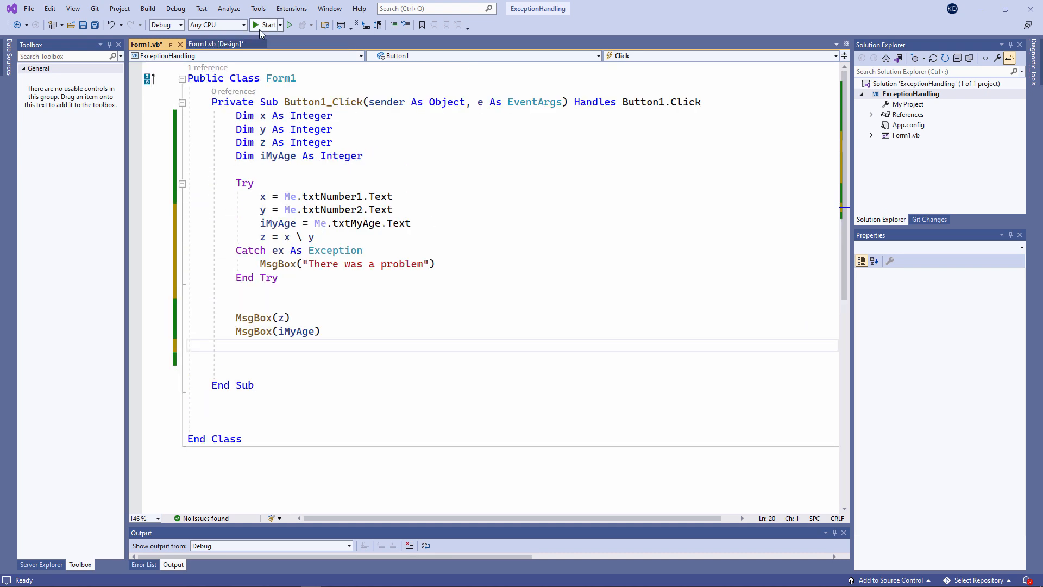
click(265, 25)
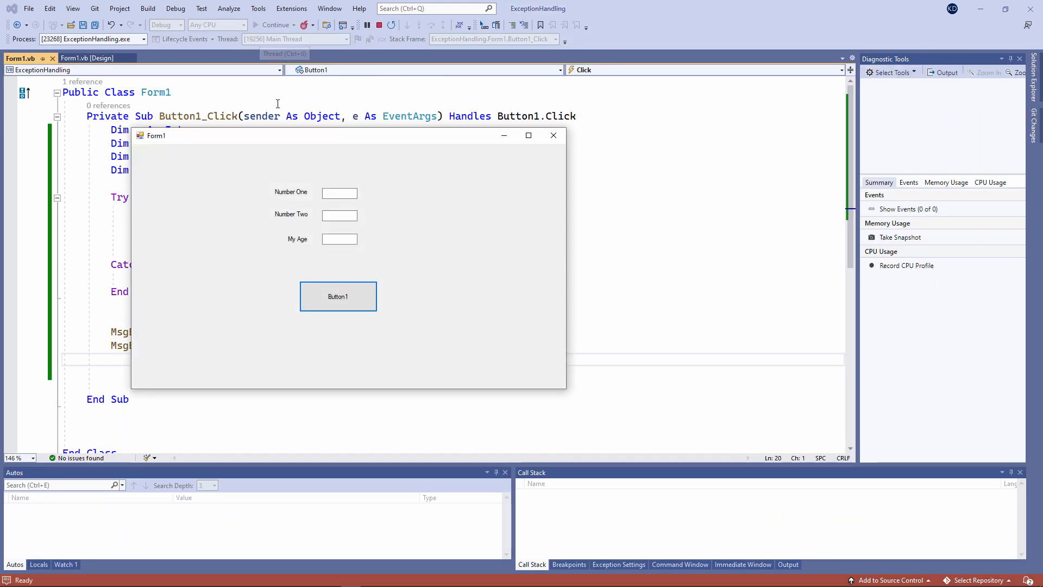
click(337, 296)
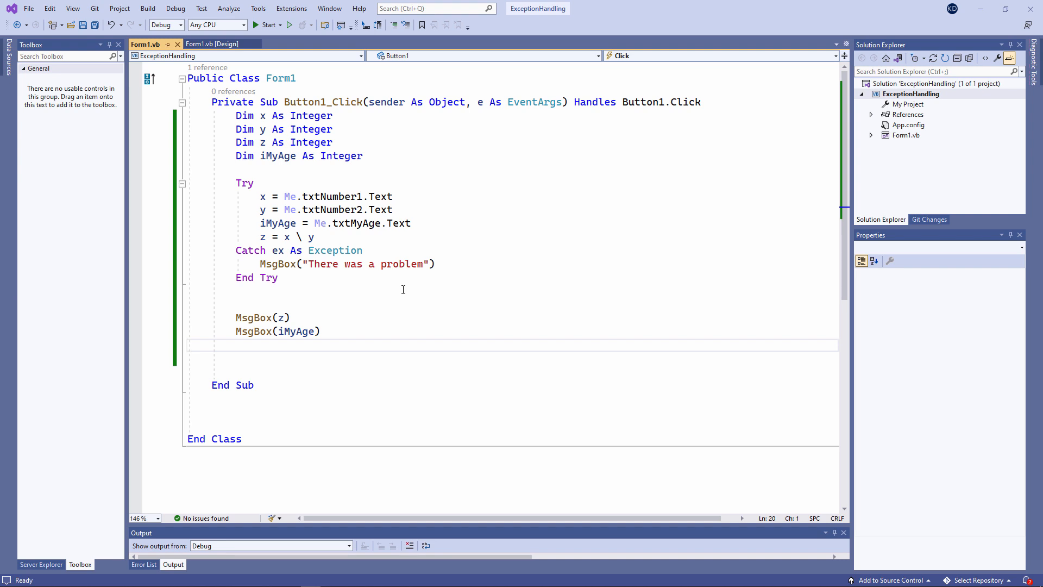
click(188, 345)
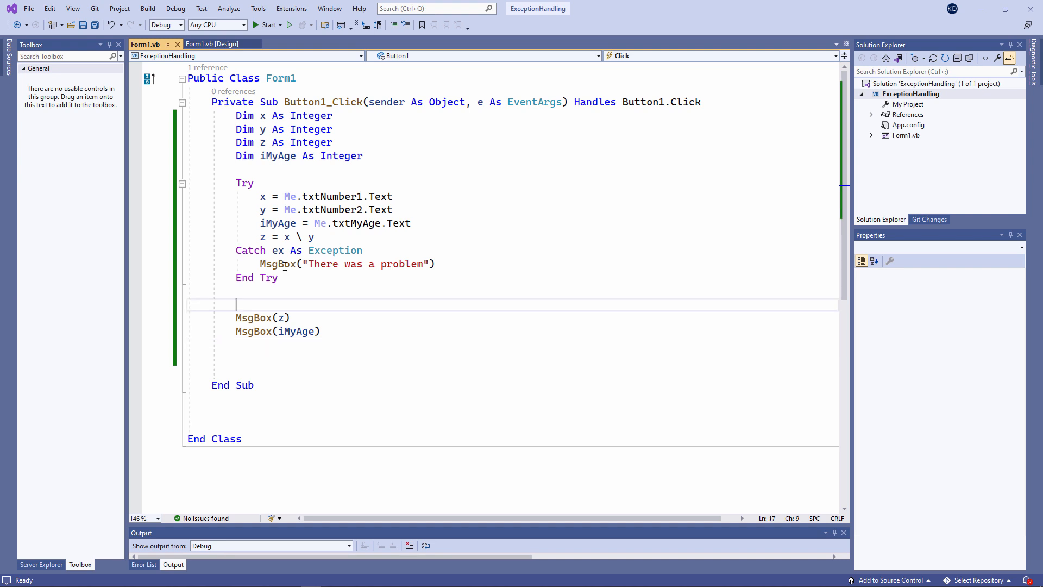
- Catch InvalidCastException and add an OverflowException catch with a 'You must only...' message, then run
text(InvalidCastException)
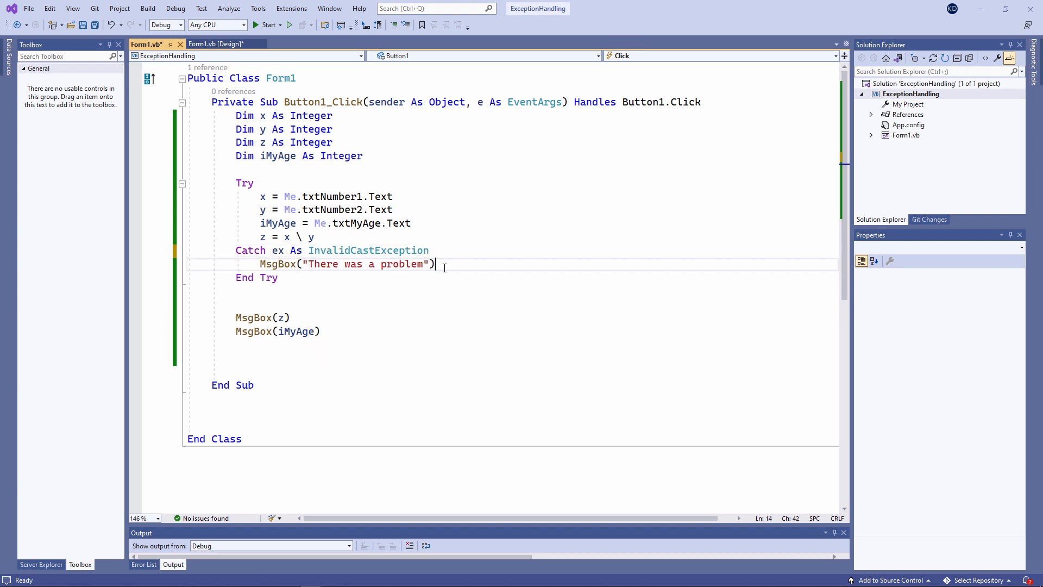
text(Catch ex As OverflowException)
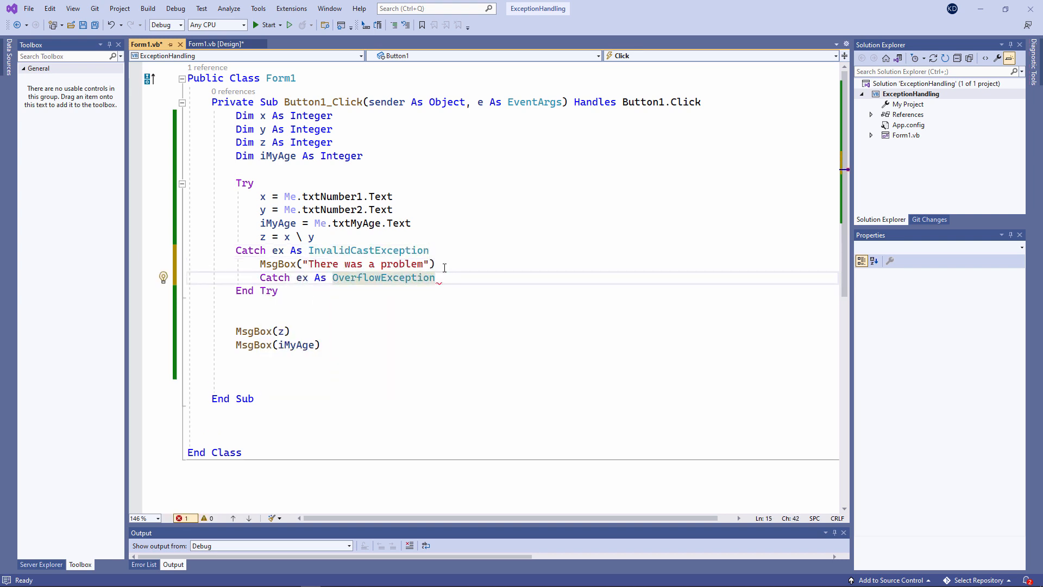
text(You must only "))
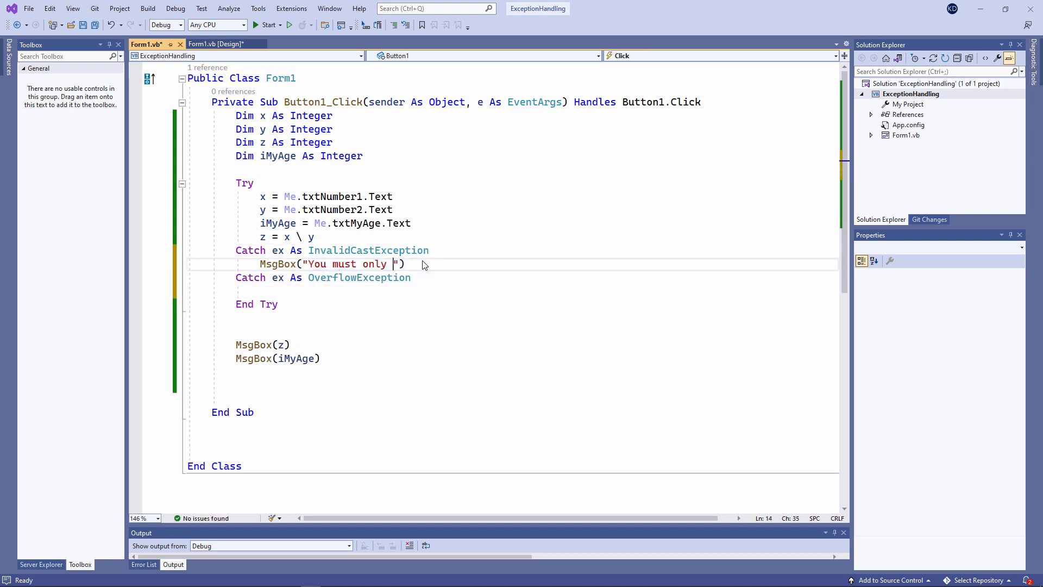
text(msgbox)
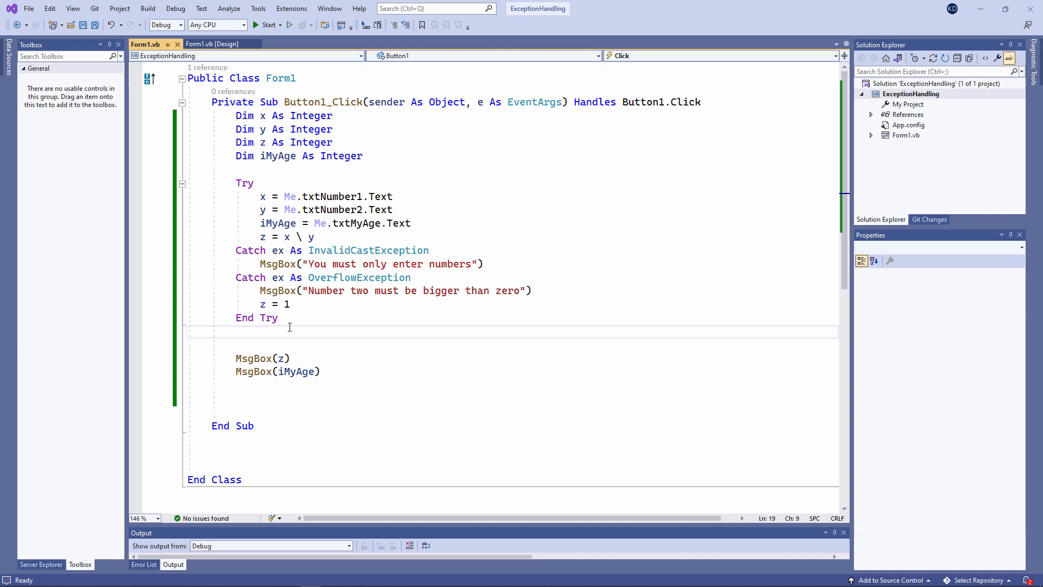
click(236, 331)
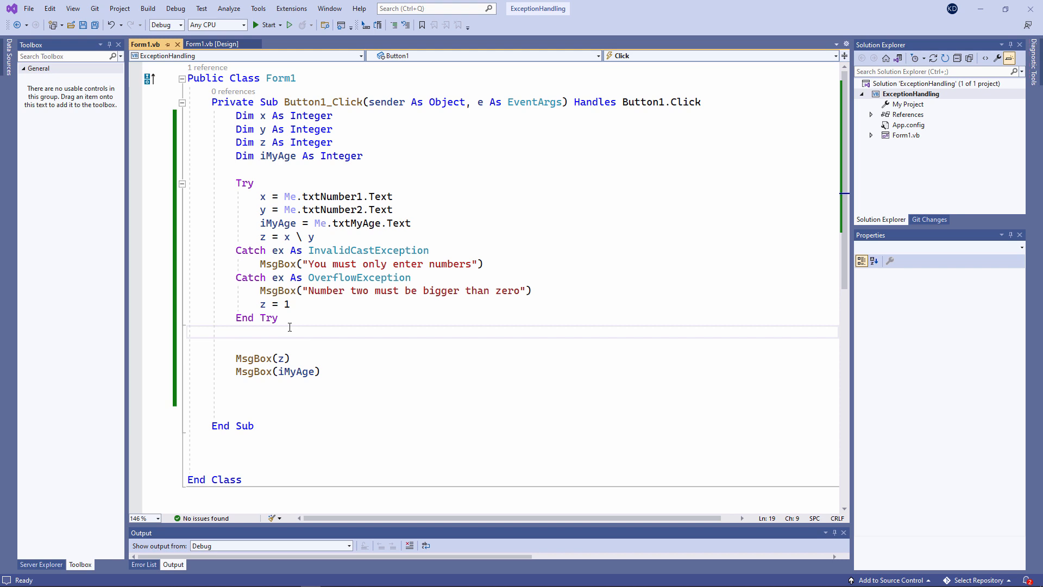
click(265, 25)
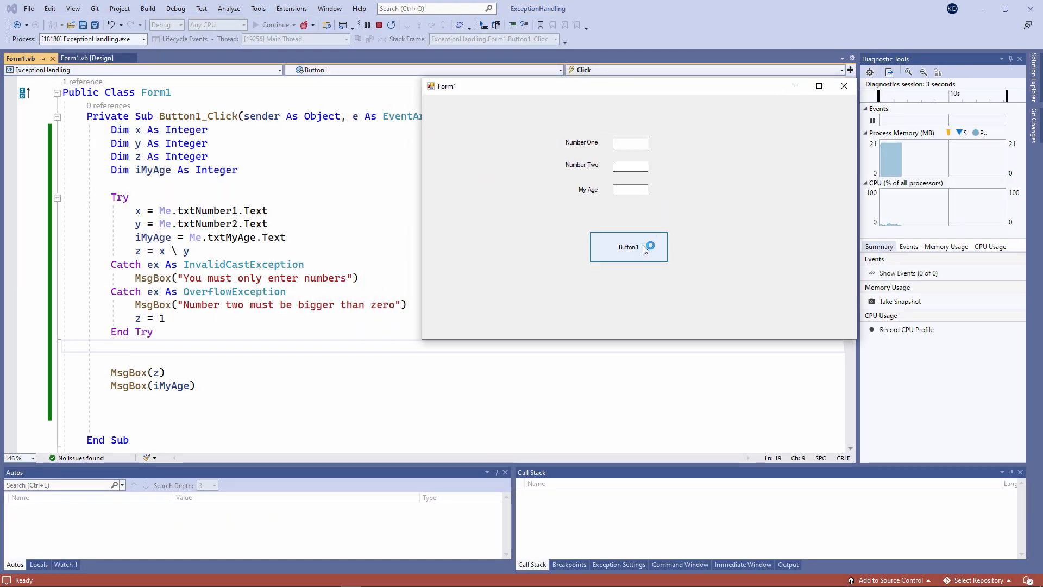
- Run the handler with empty inputs and dismiss the numbers-only message and the 0 result
click(628, 247)
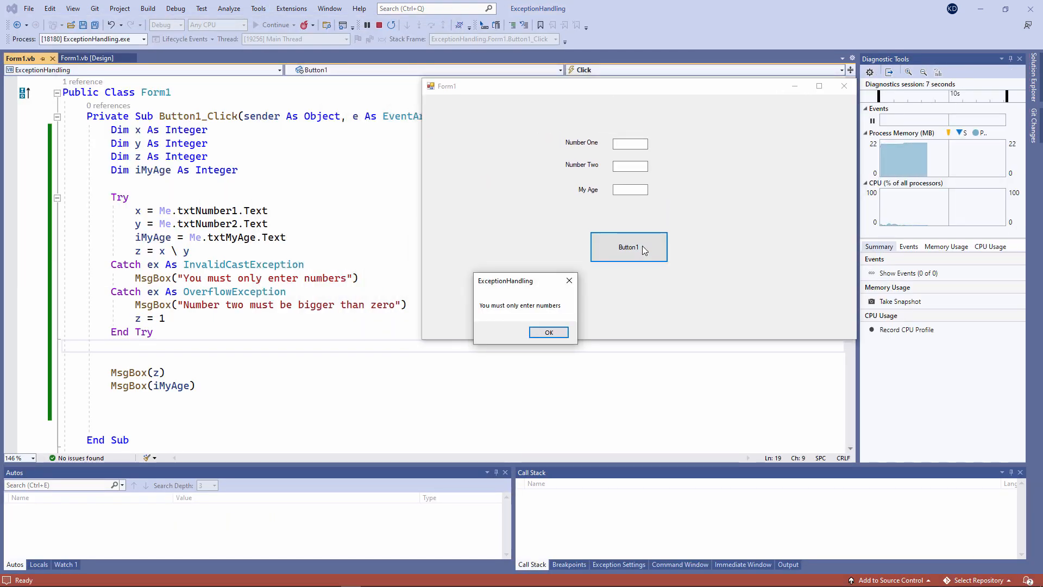
mouse_move(584, 298)
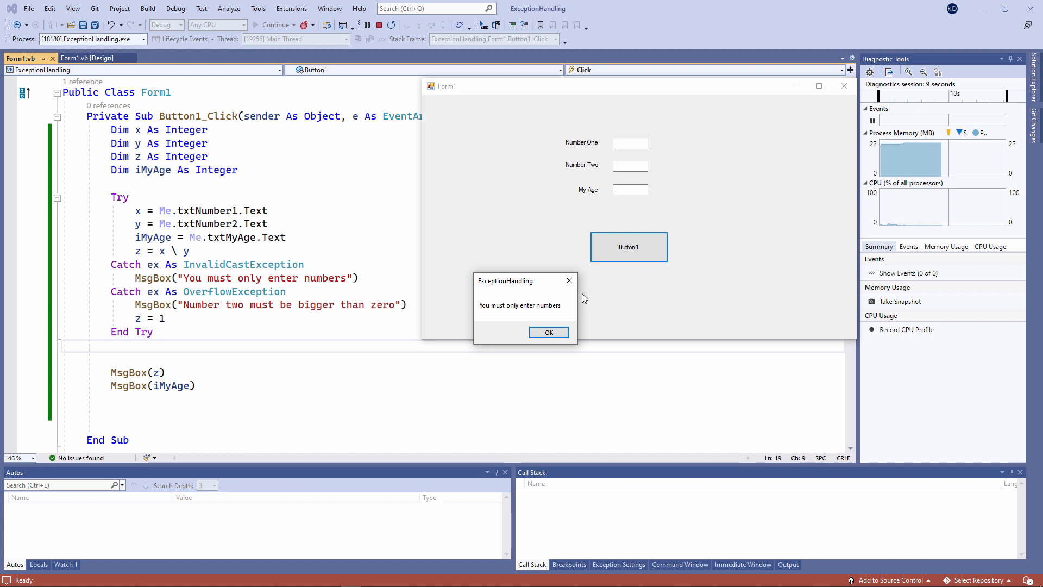
click(547, 333)
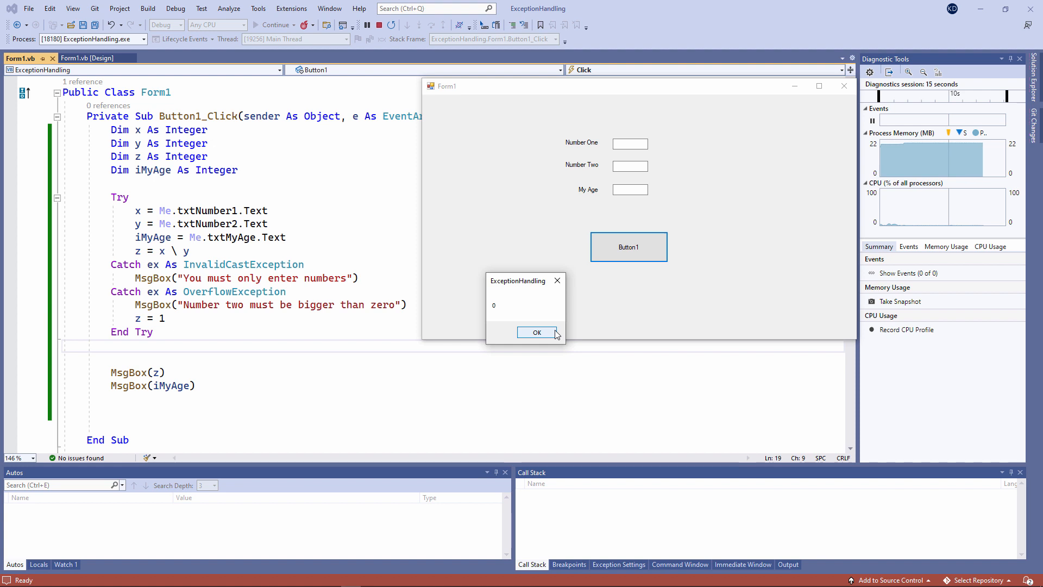
mouse_move(555, 336)
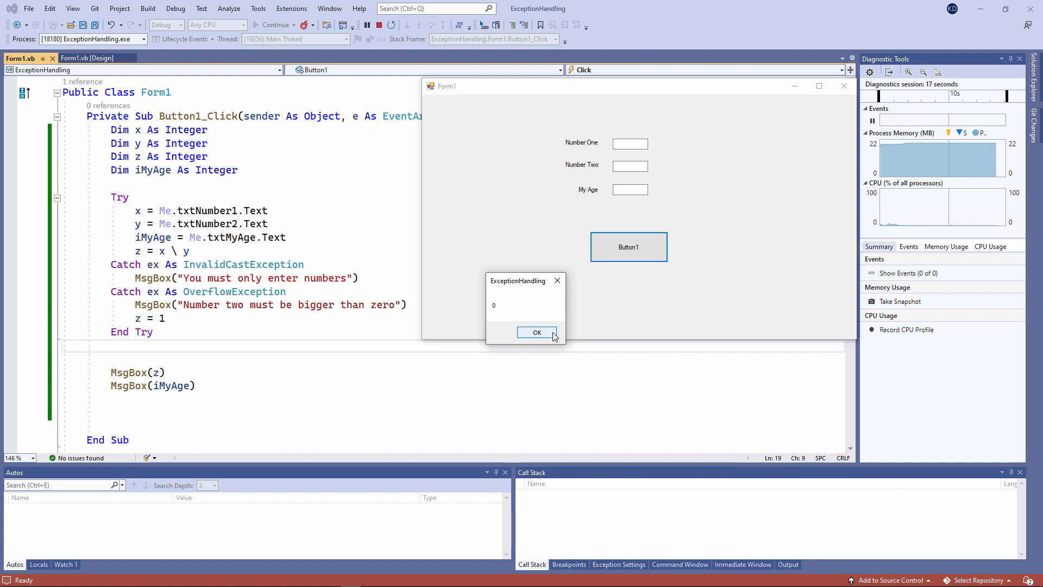
click(537, 332)
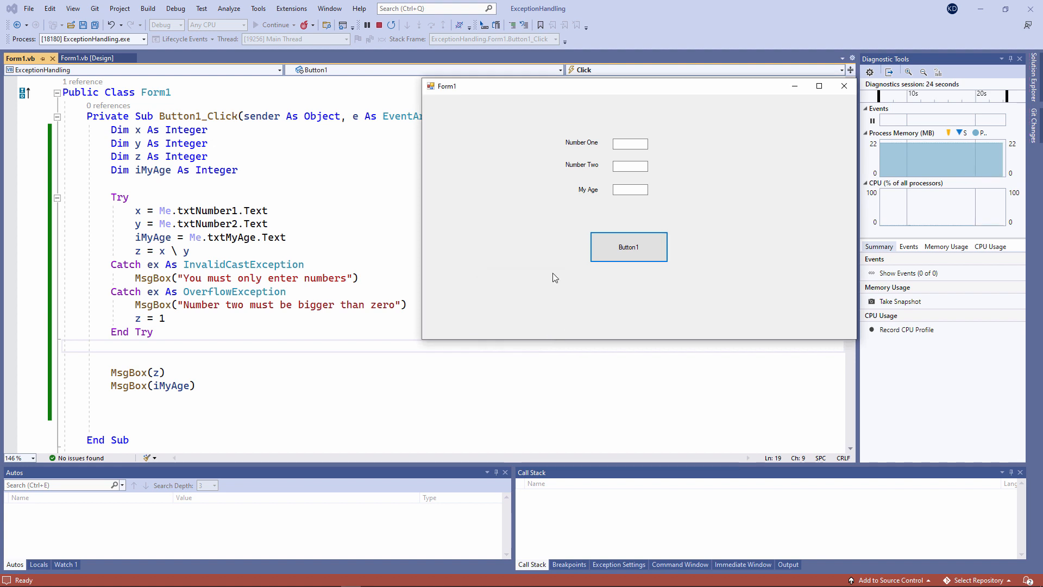
- Enter 8, 0 and 60, trigger the unhandled divide-by-zero, and return to the division line
text(60)
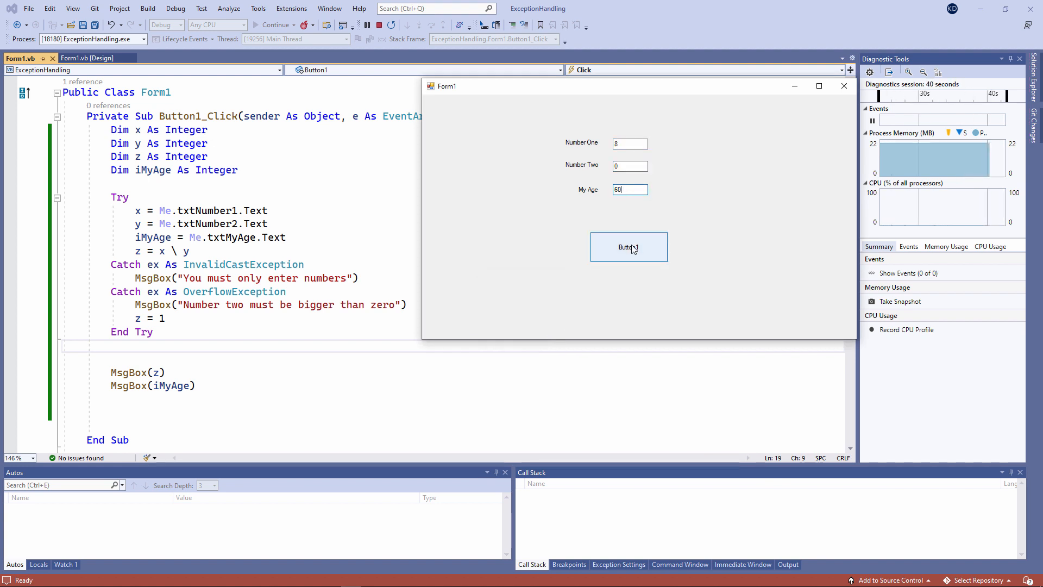
click(629, 247)
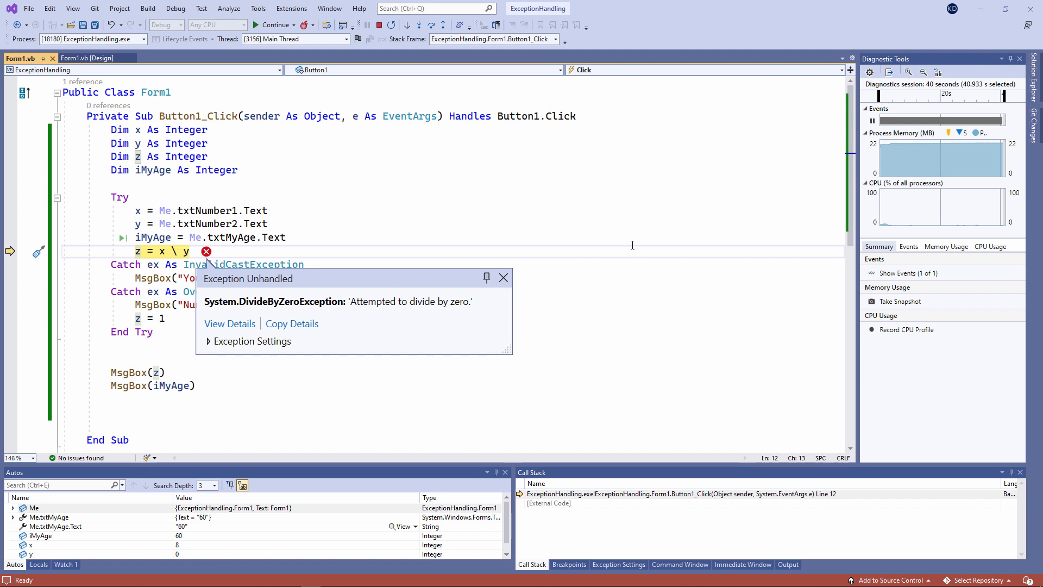
click(504, 277)
text(/)
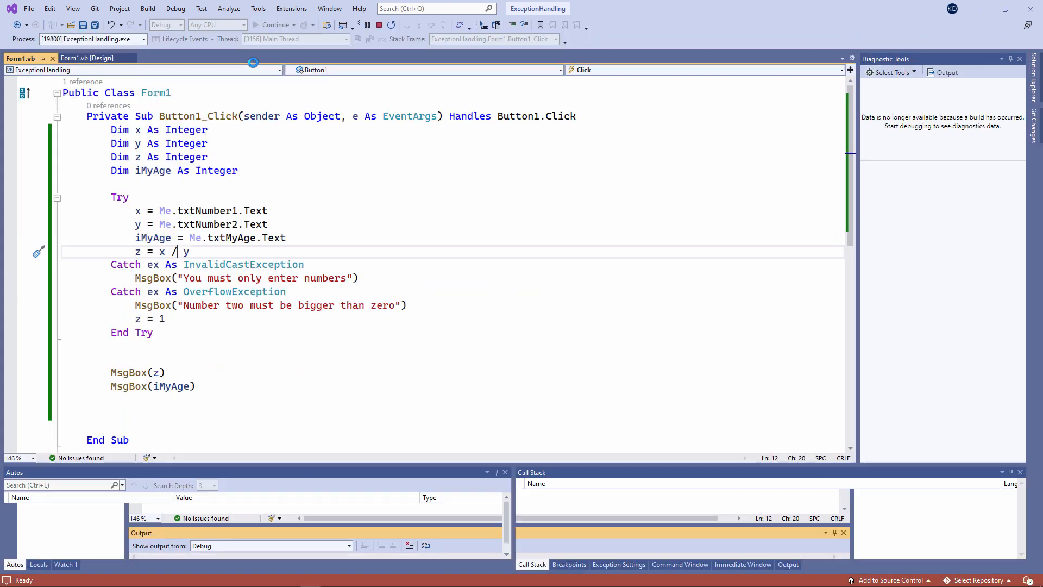
- Rerun with z = x / y: 8 over 0 shows the bigger-than-zero message, then 1 and 60; close Form1
click(274, 25)
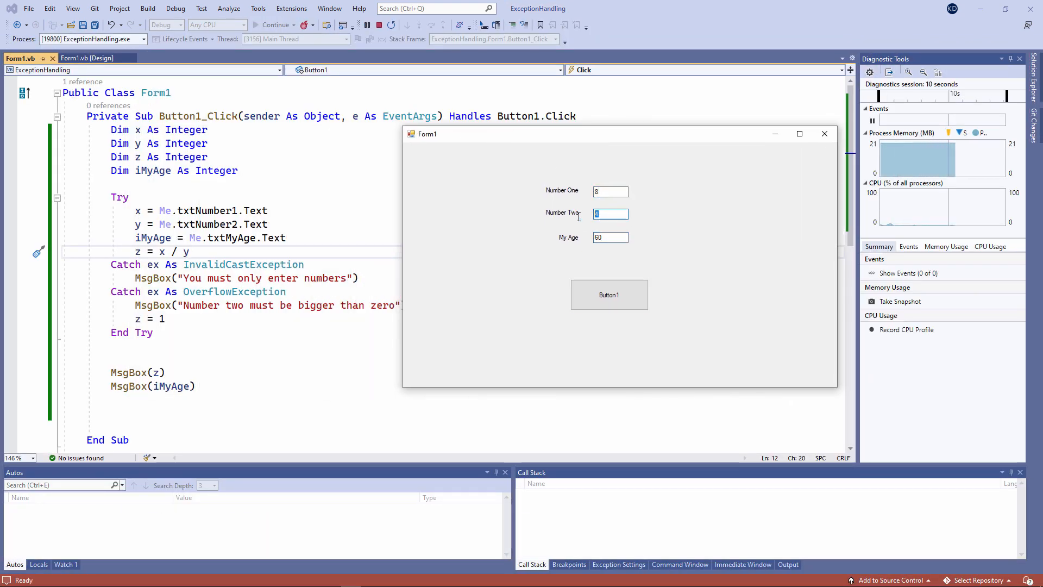
click(609, 294)
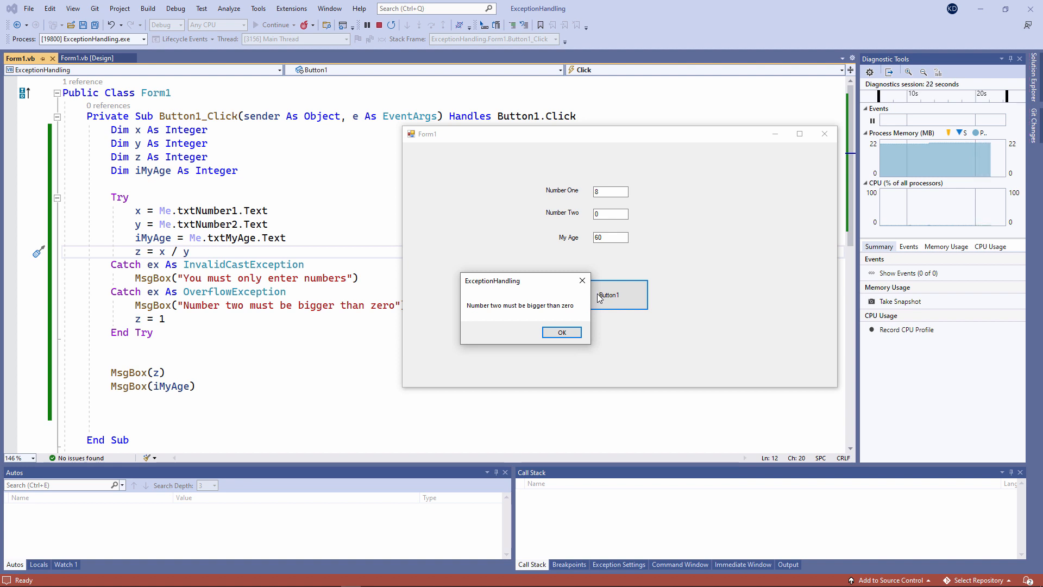
click(561, 333)
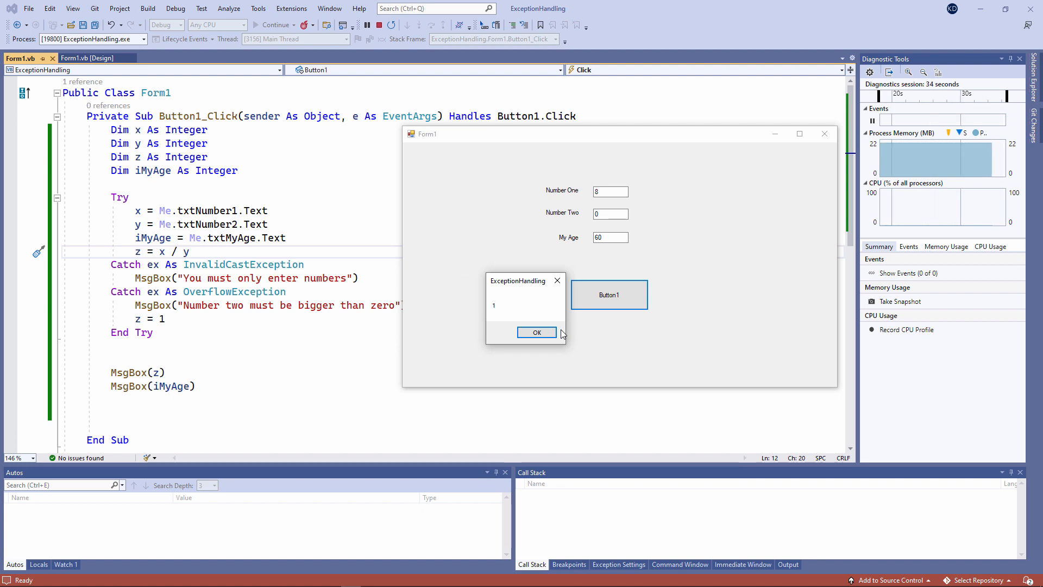
click(537, 333)
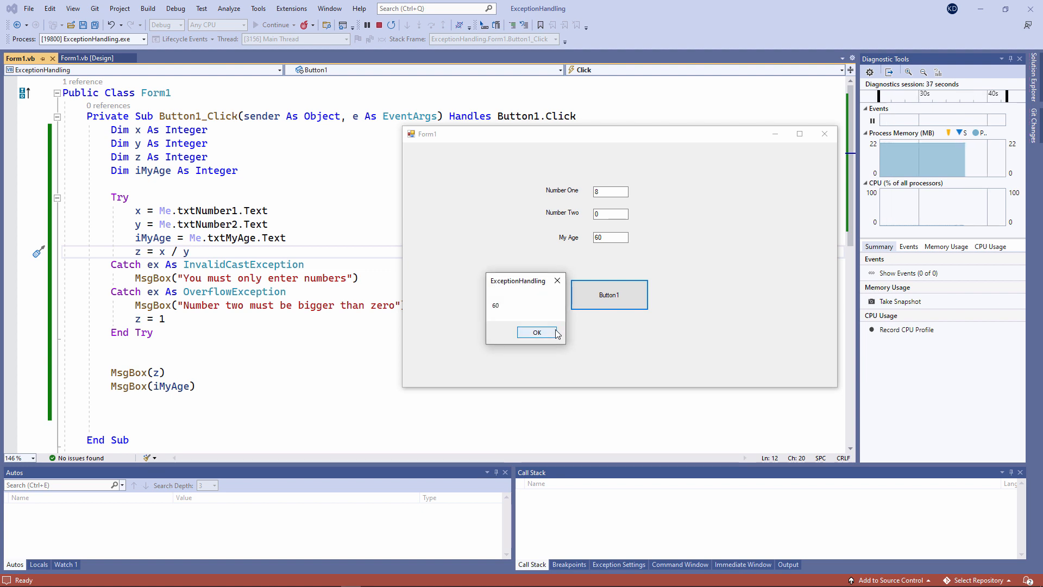
click(537, 332)
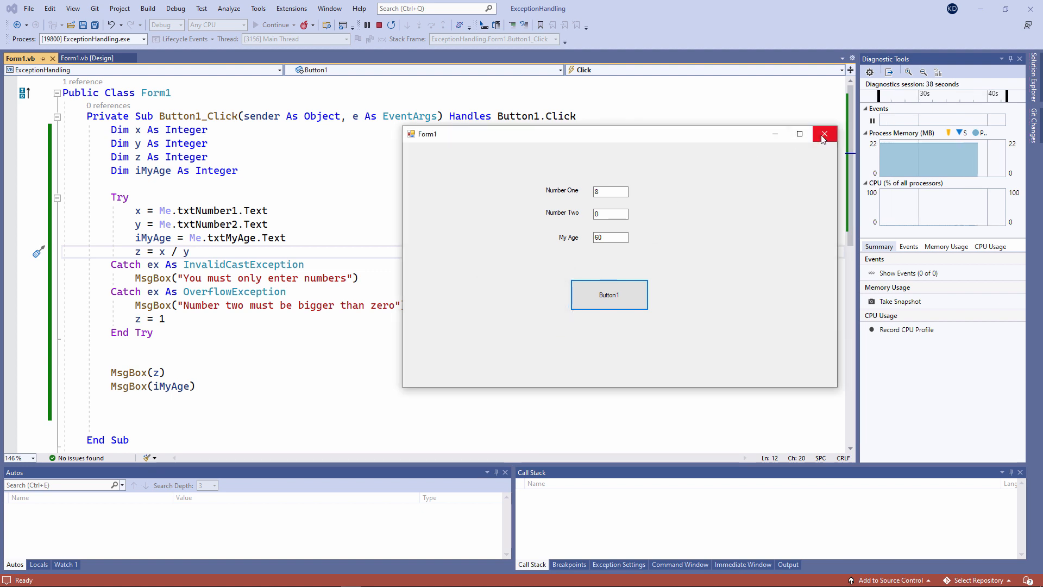
click(825, 134)
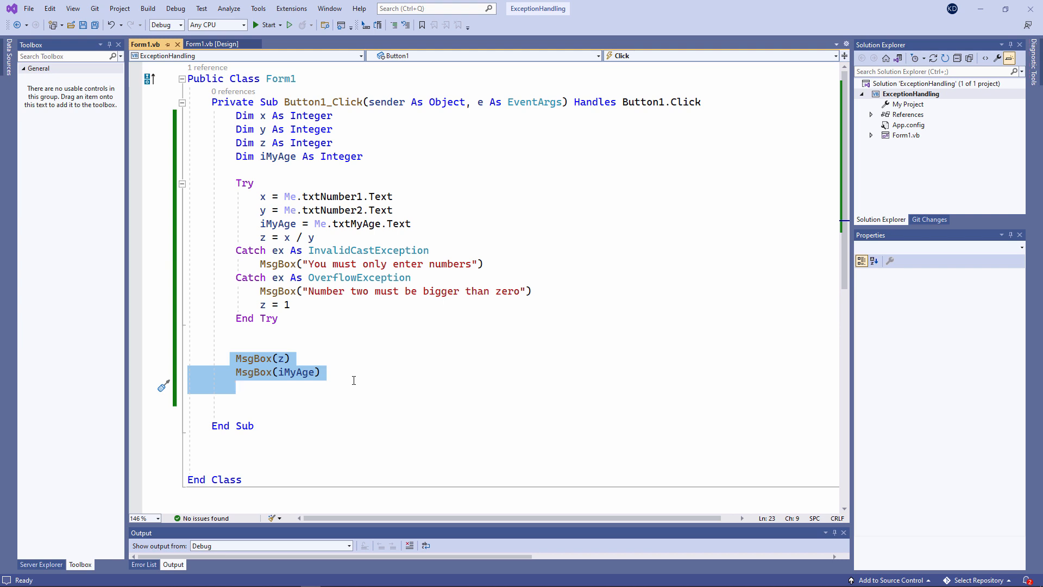
- Move MsgBox(z) and MsgBox(iMyAge) into a Finally section just before End Try
click(236, 386)
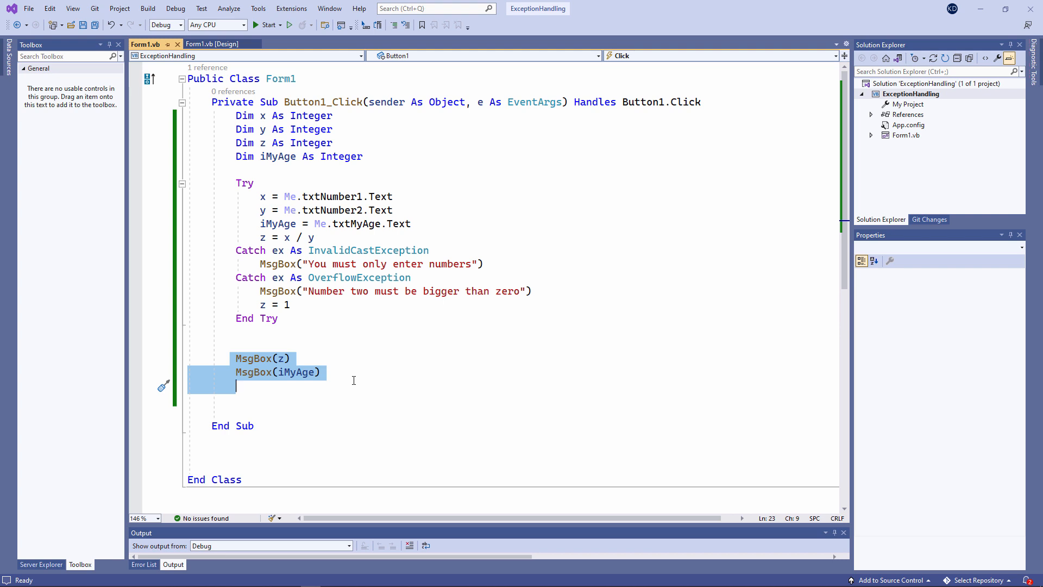
click(231, 324)
text(Finally)
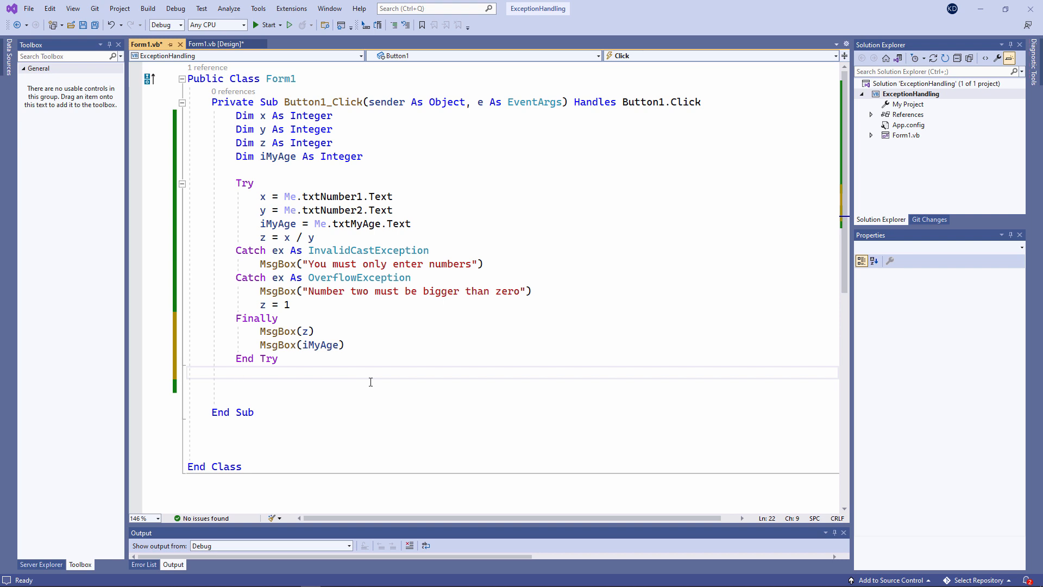
click(236, 372)
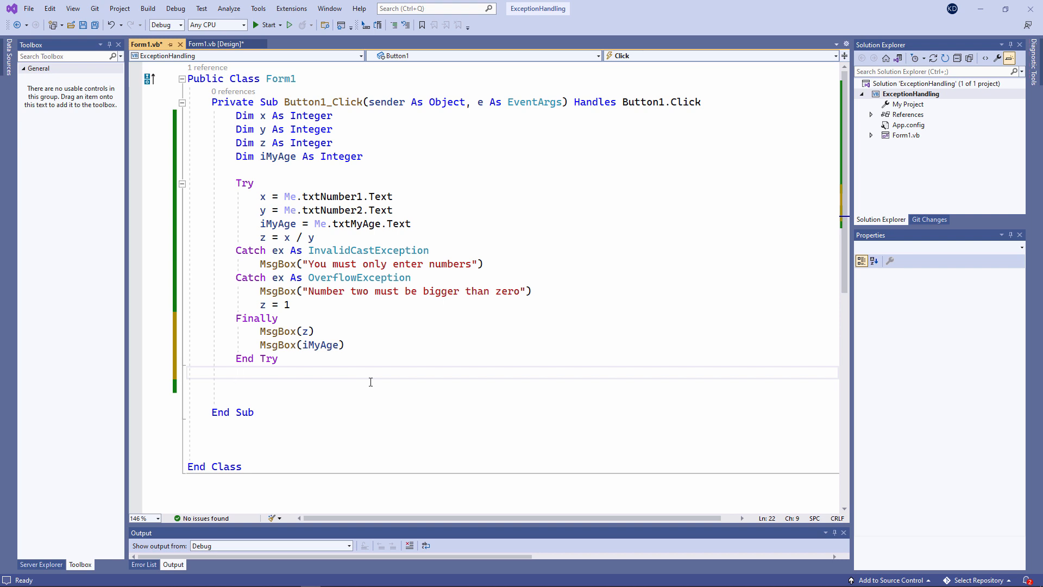
click(236, 371)
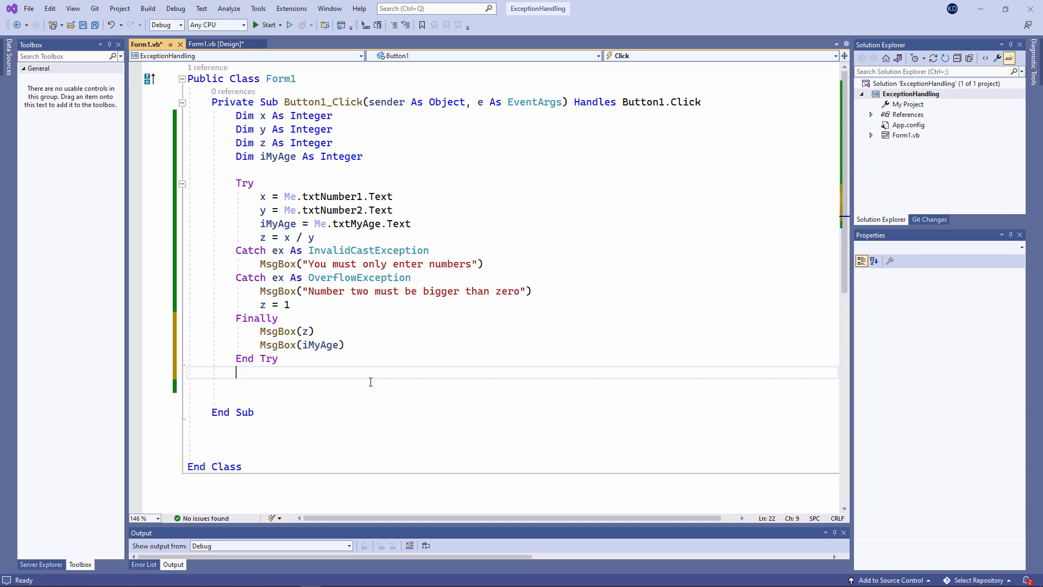
mouse_move(294, 376)
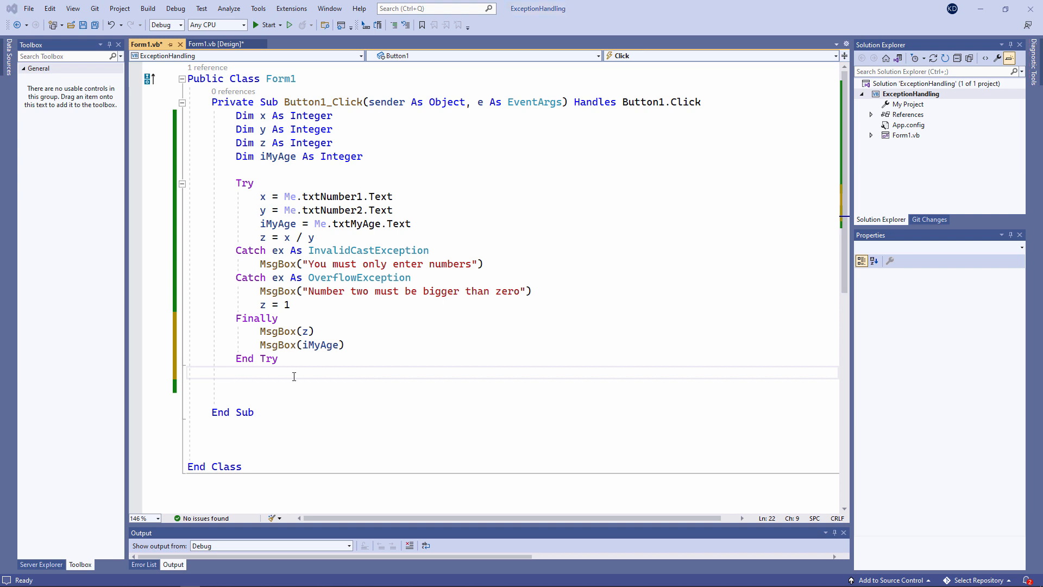
mouse_move(255, 196)
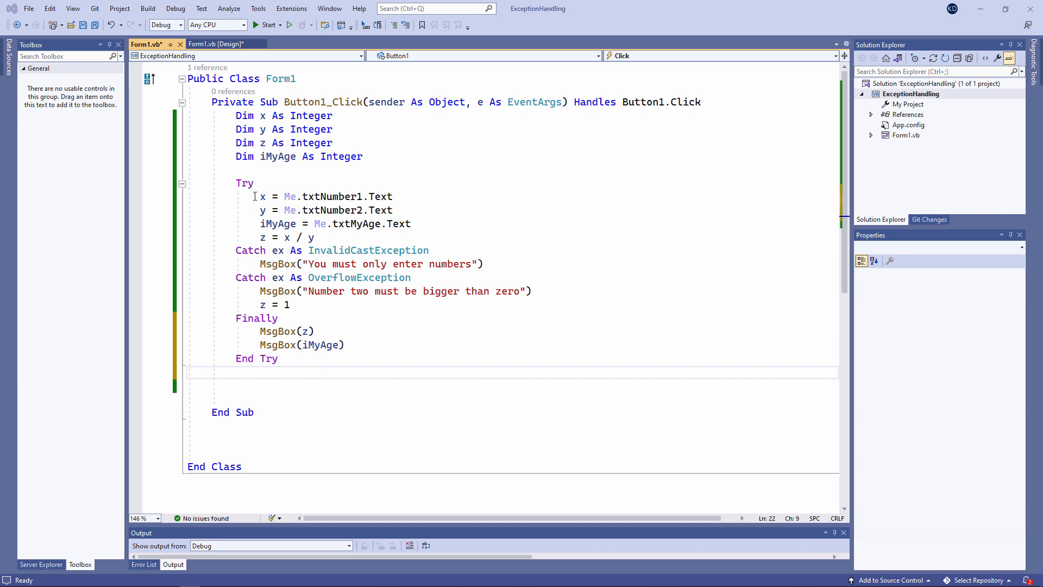